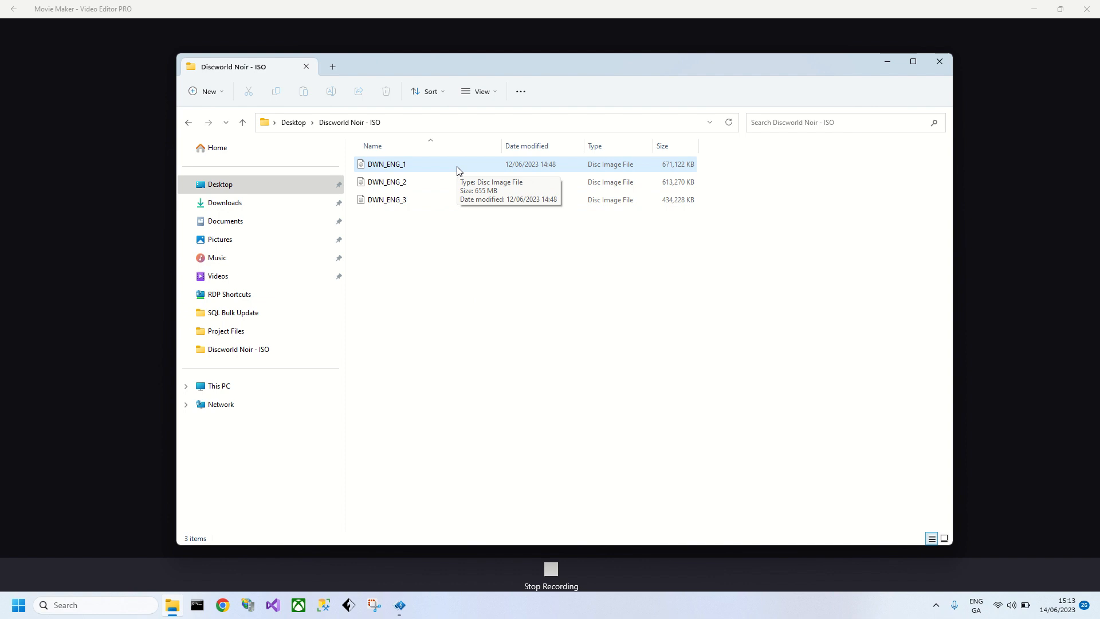
pyautogui.moveTo(462, 237)
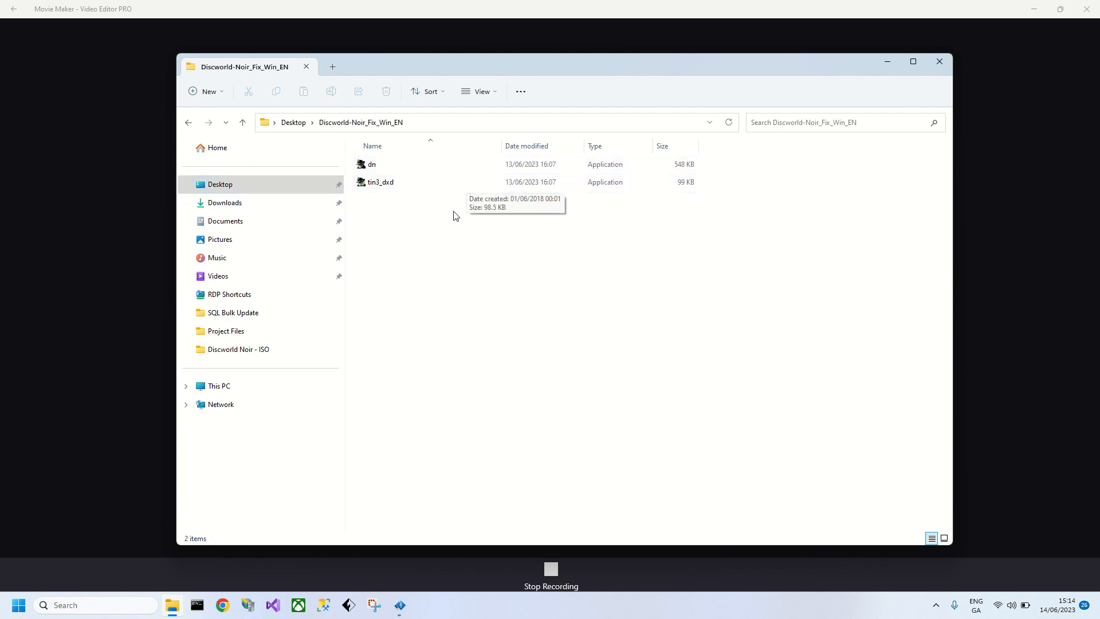
pyautogui.moveTo(440, 194)
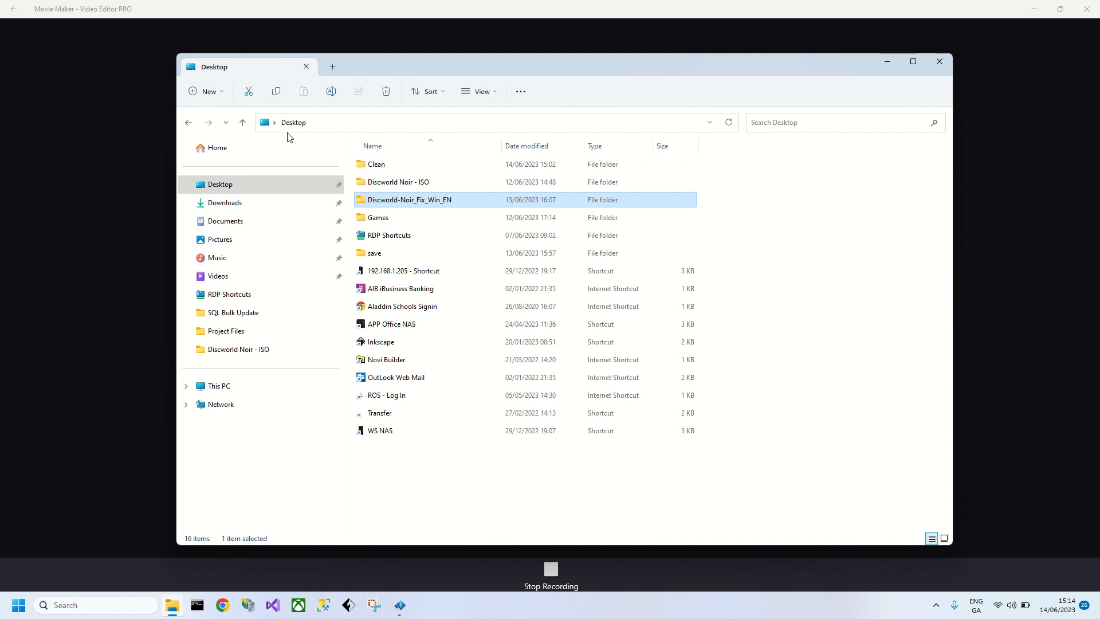
# Step: Mount the DWN_ENG_1 disc image from the Discworld Noir - ISO folder
pyautogui.doubleClick(397, 181)
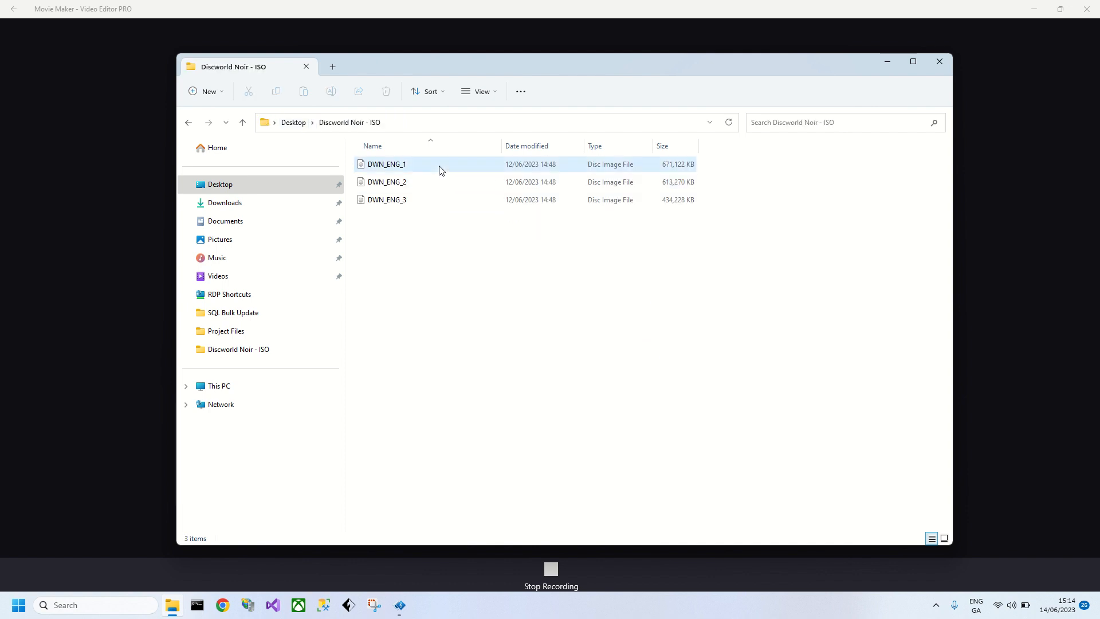
pyautogui.rightClick(385, 164)
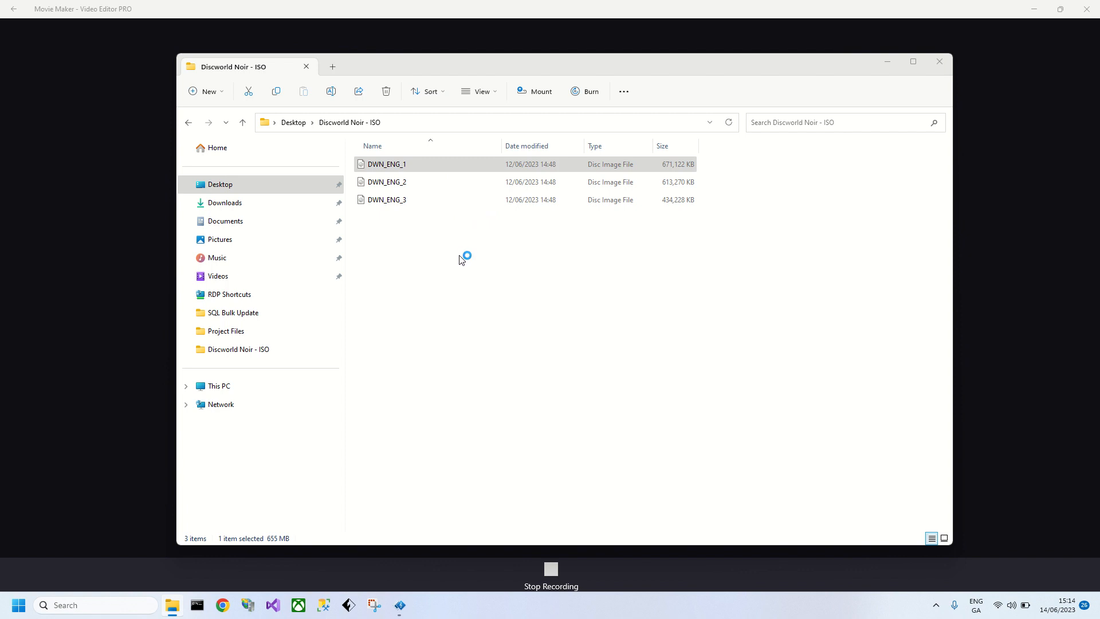
pyautogui.doubleClick(385, 163)
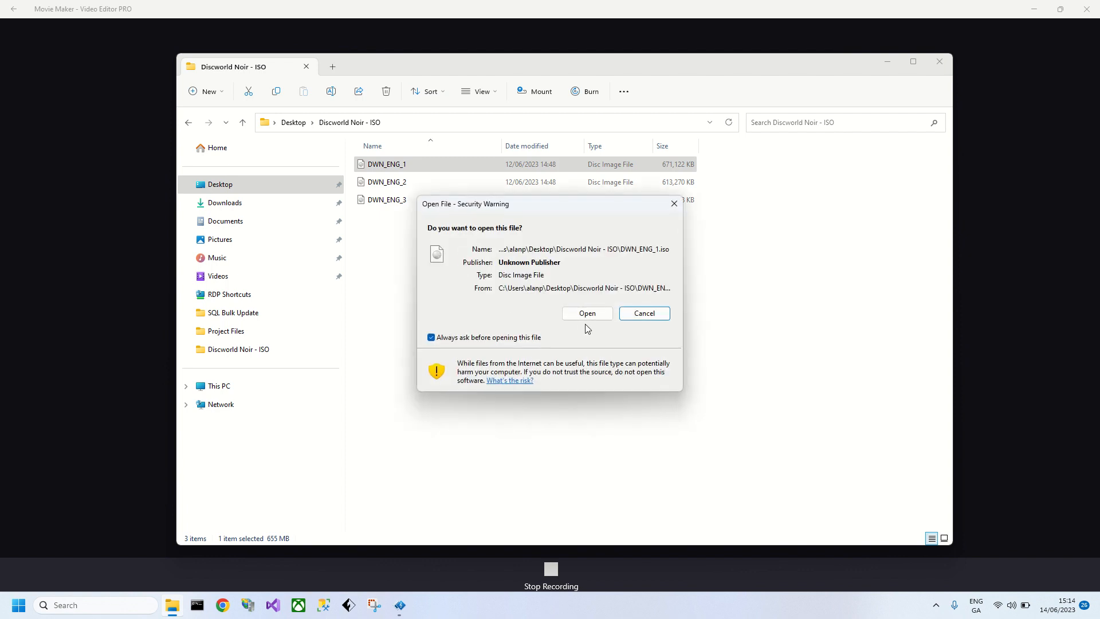
pyautogui.click(586, 313)
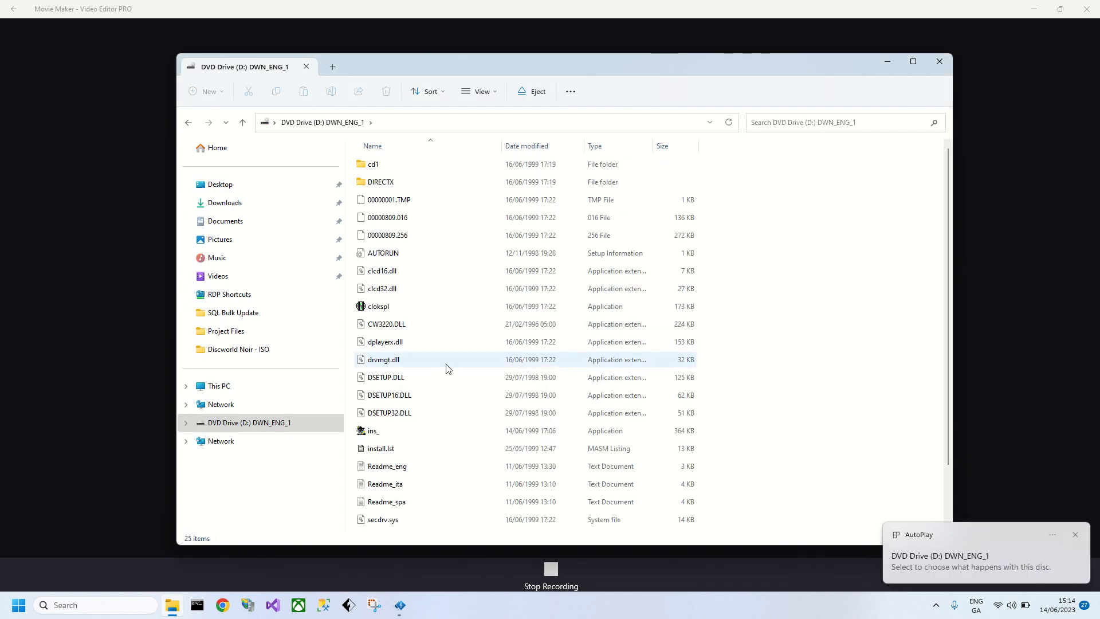
# Step: Run the disc's setup program, allowing it past SmartScreen
pyautogui.scroll(-3)
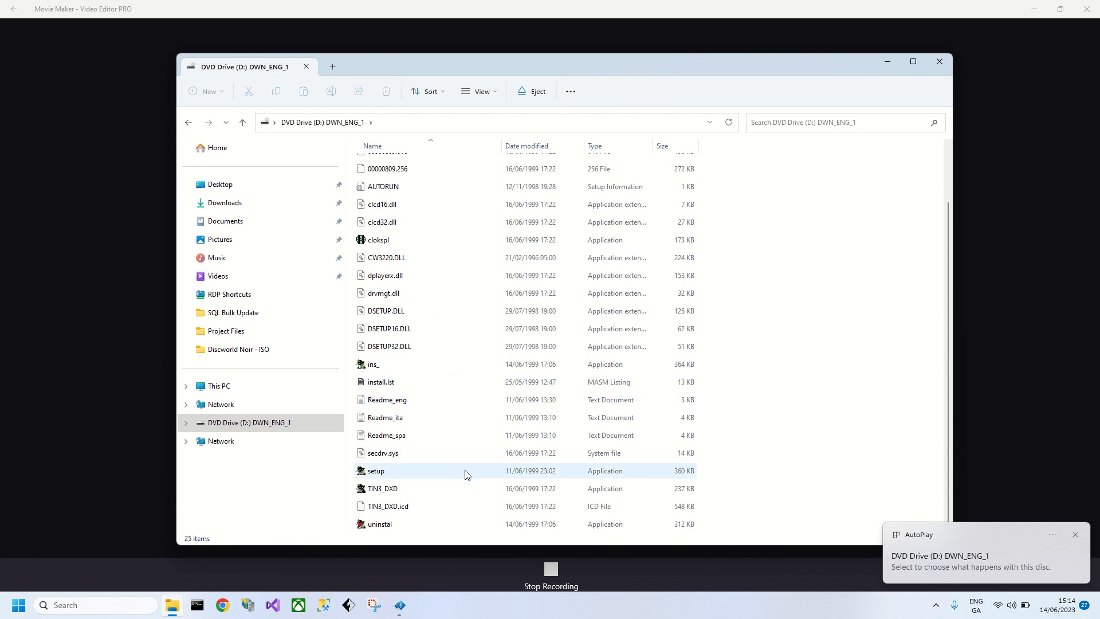
pyautogui.doubleClick(376, 471)
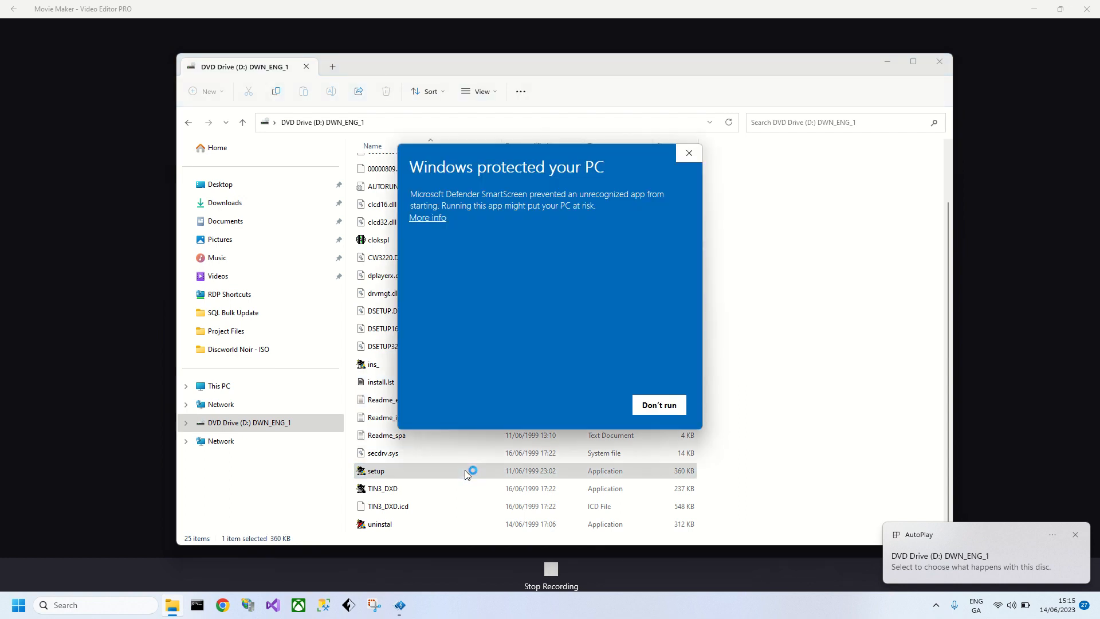
pyautogui.click(427, 218)
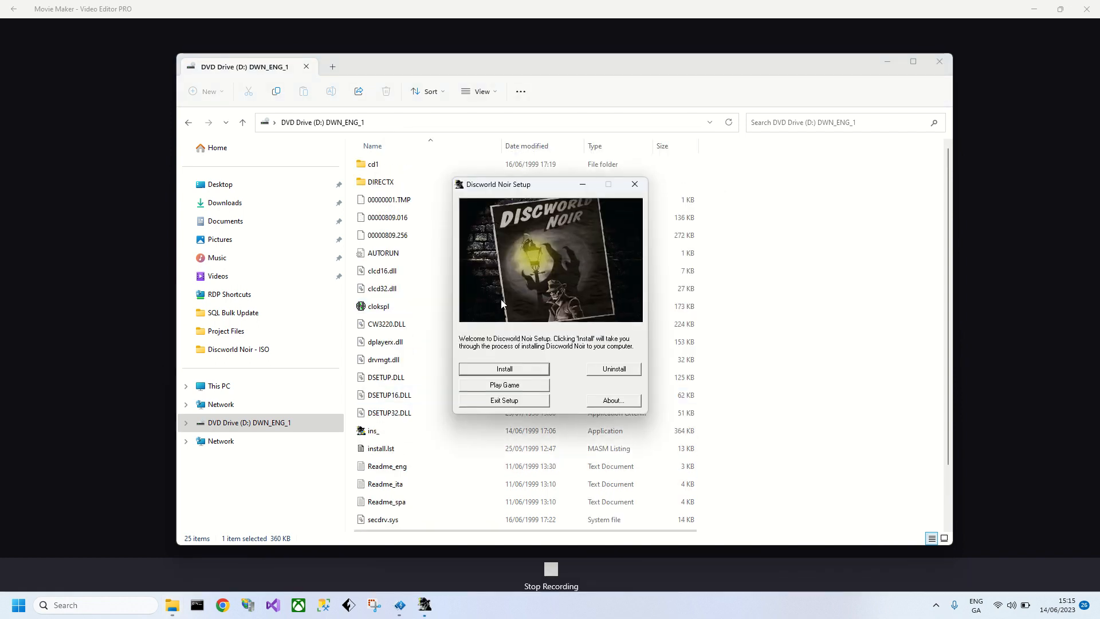
# Step: Force a typical install into a newly created C:\DiscNoir, accepting the DirectX update
pyautogui.click(504, 369)
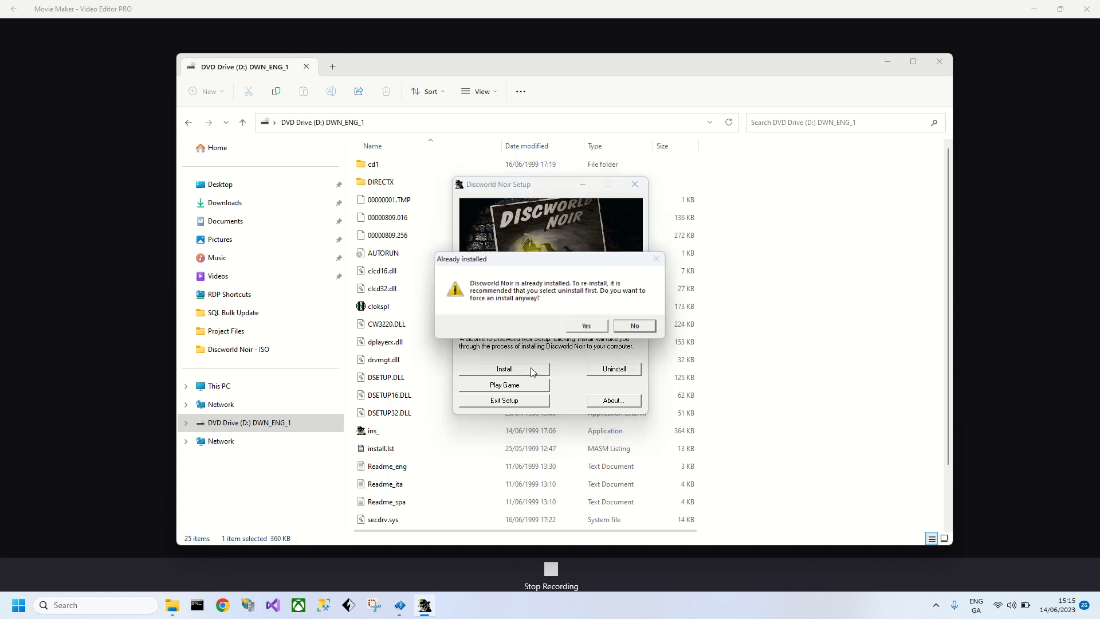
pyautogui.click(585, 326)
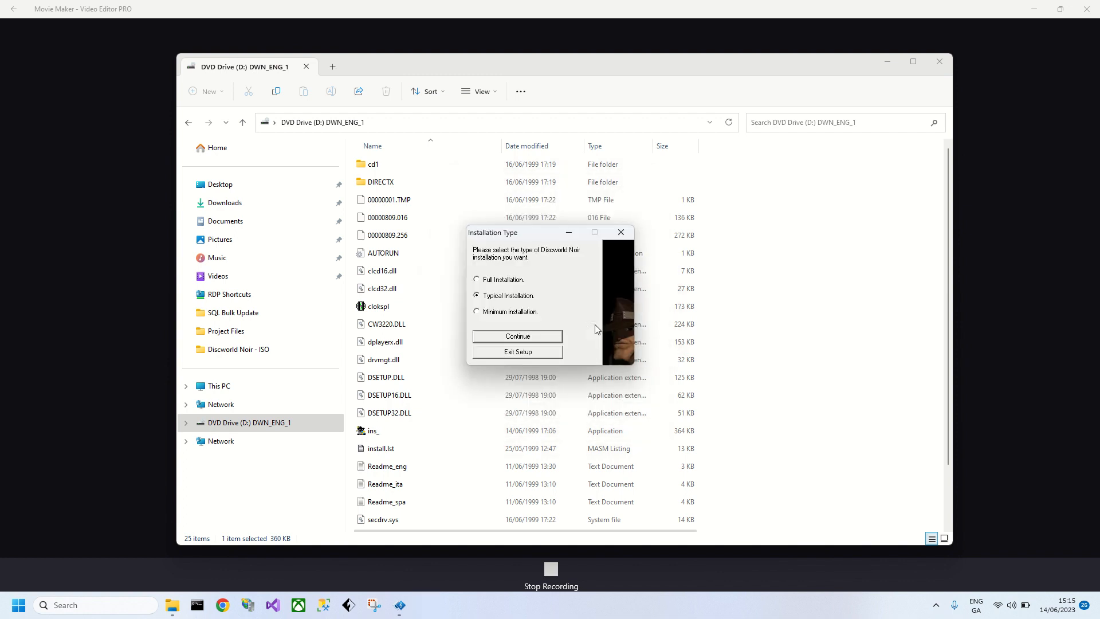
pyautogui.click(517, 336)
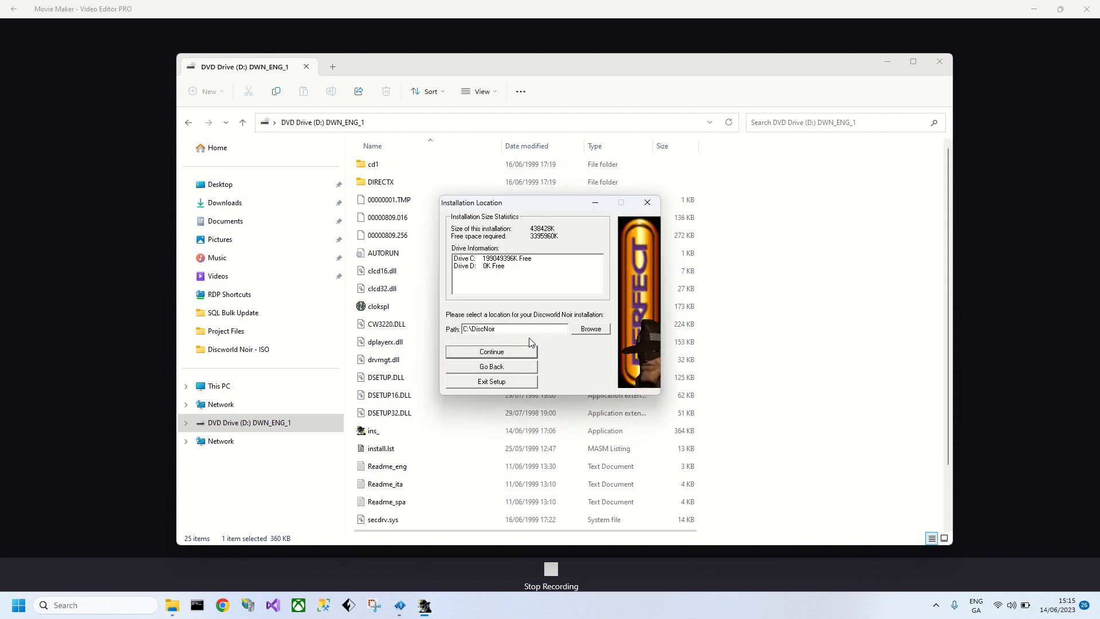
pyautogui.click(491, 351)
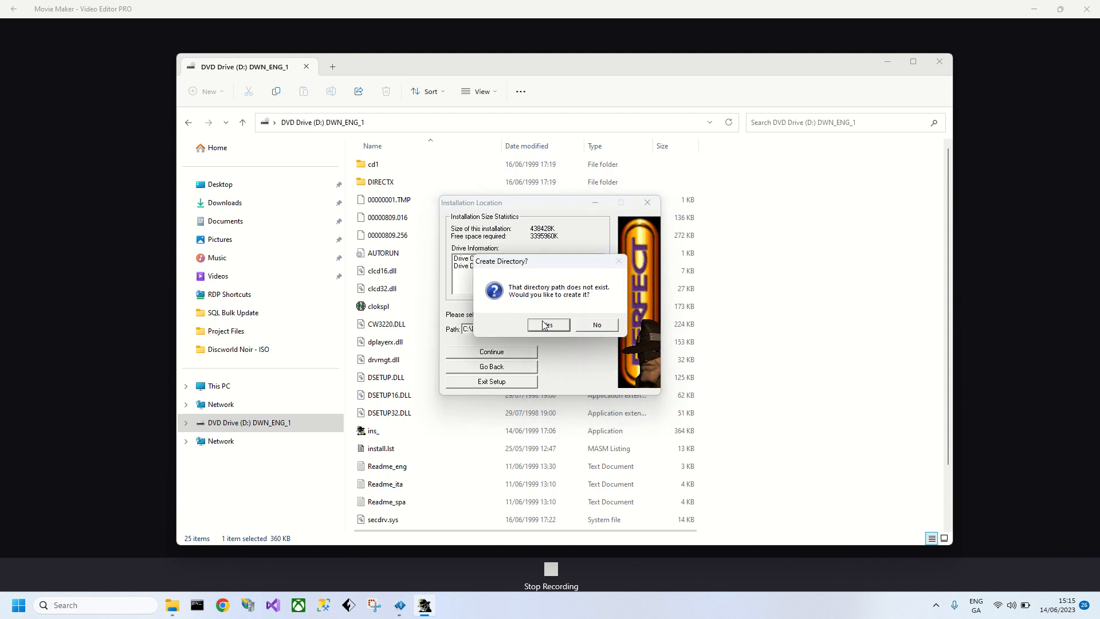
pyautogui.click(547, 325)
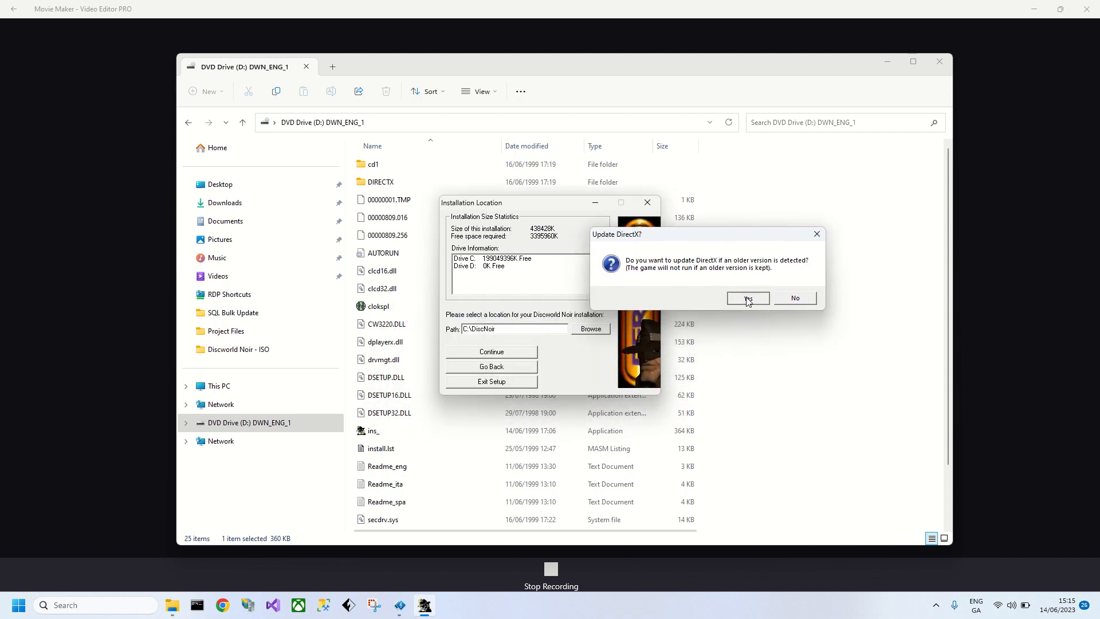
pyautogui.click(747, 297)
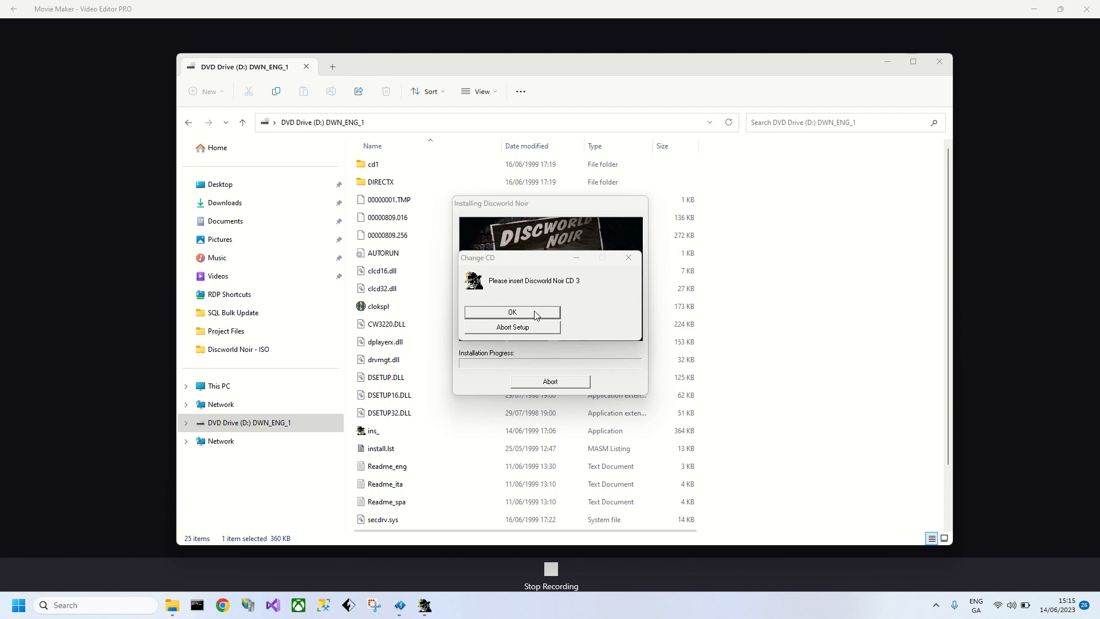
# Step: Confirm the Change CD prompt, dismiss the Wrong CD notice, and move the prompt aside
pyautogui.click(510, 312)
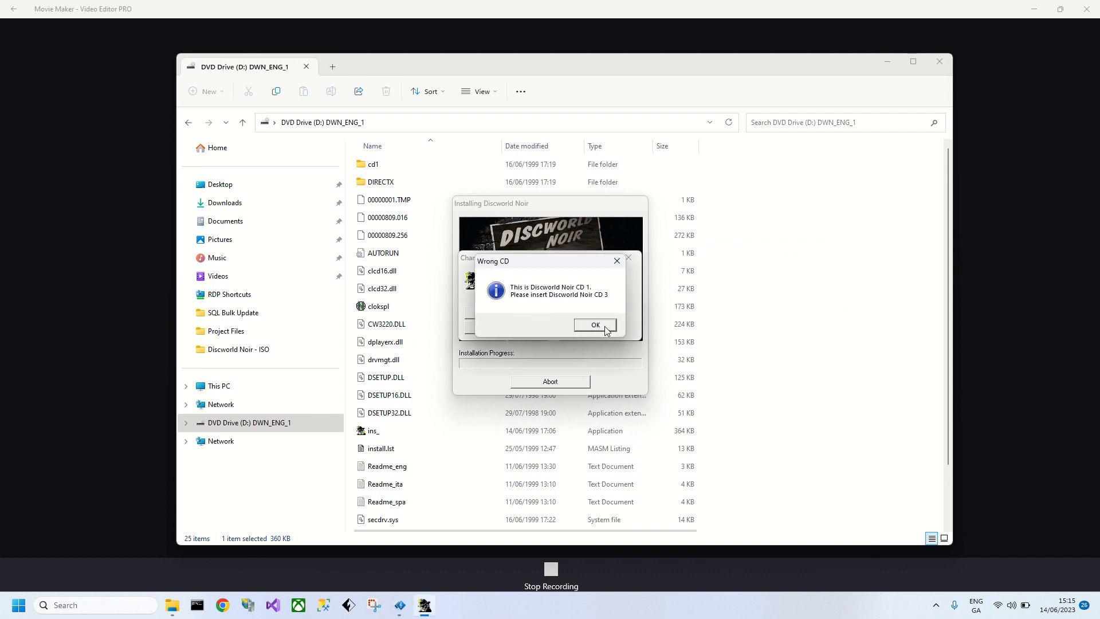
pyautogui.click(595, 325)
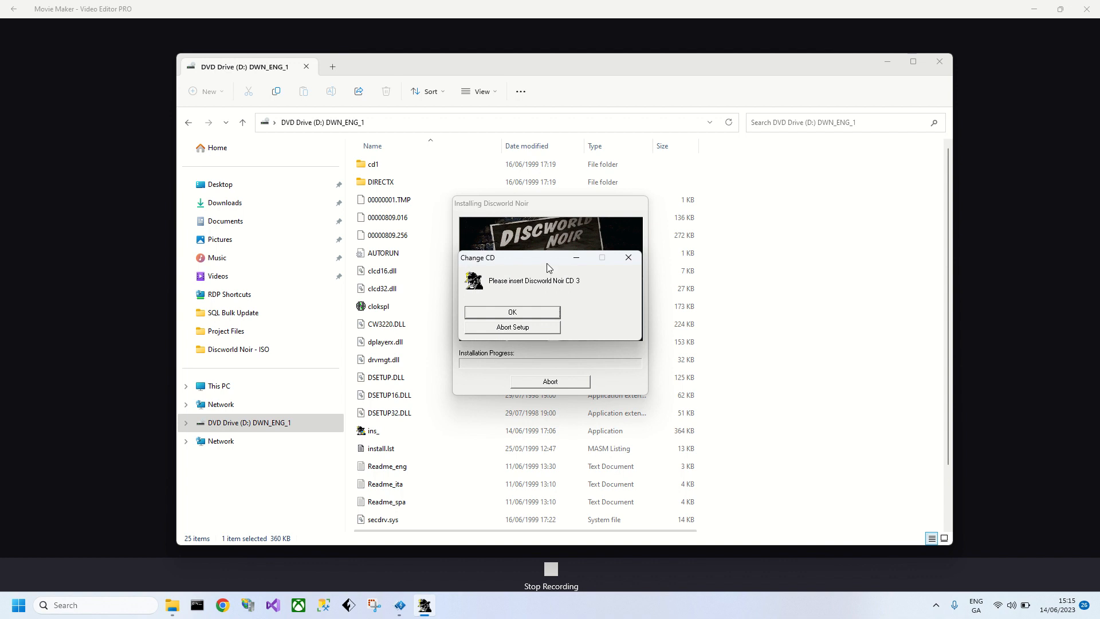
pyautogui.moveTo(477, 257); pyautogui.dragTo(720, 265)
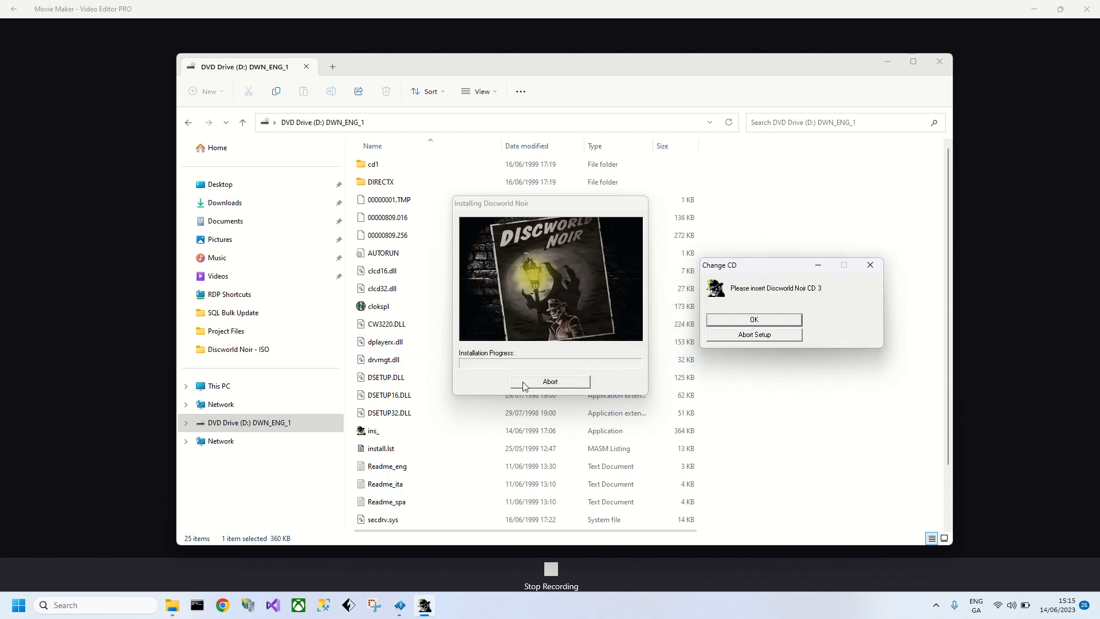
pyautogui.moveTo(220, 404)
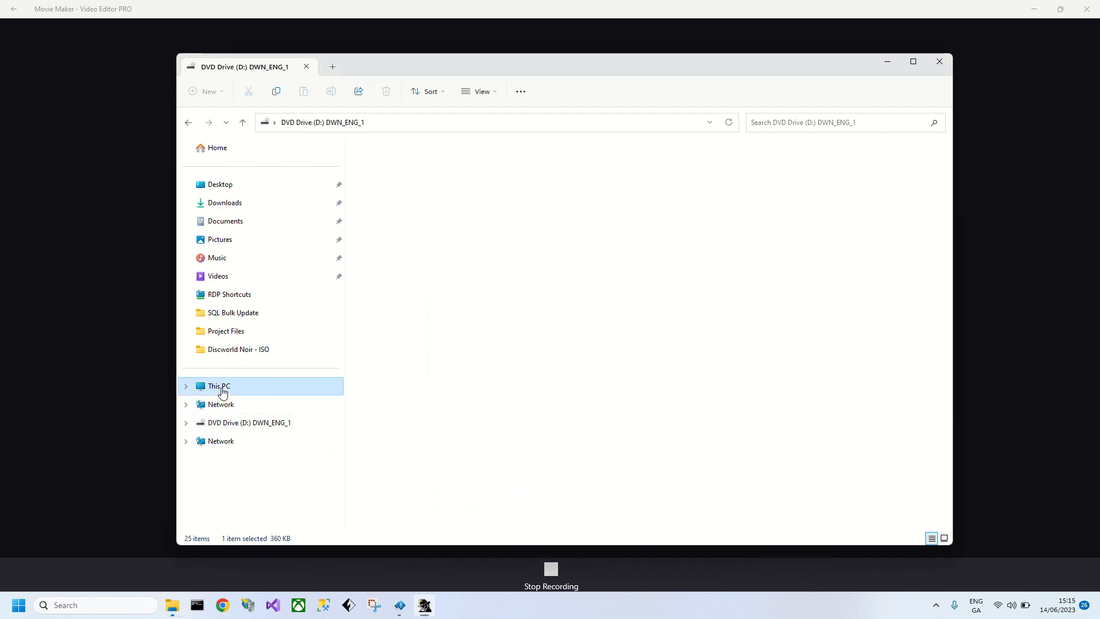
# Step: Eject the first disc image from This PC and mount DWN_ENG_3
pyautogui.click(218, 385)
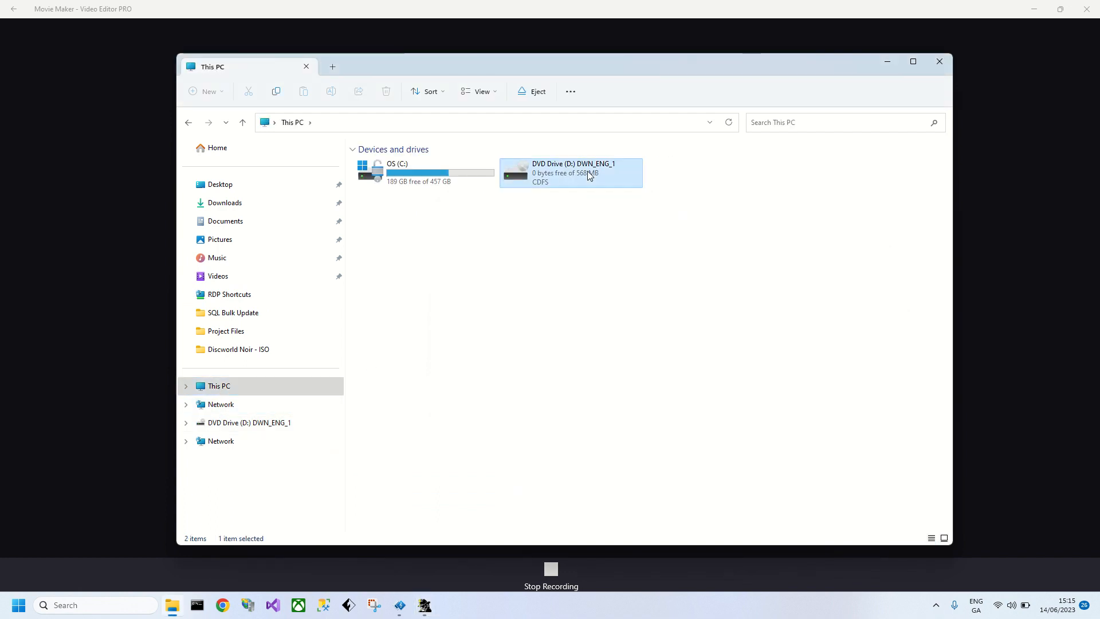
pyautogui.rightClick(590, 176)
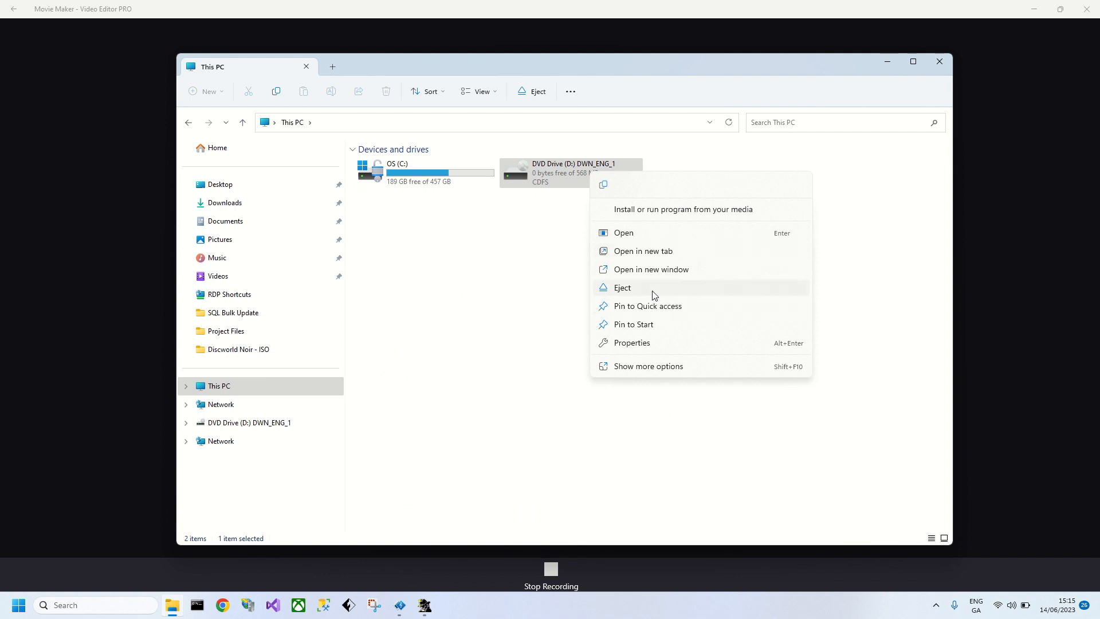
pyautogui.click(622, 287)
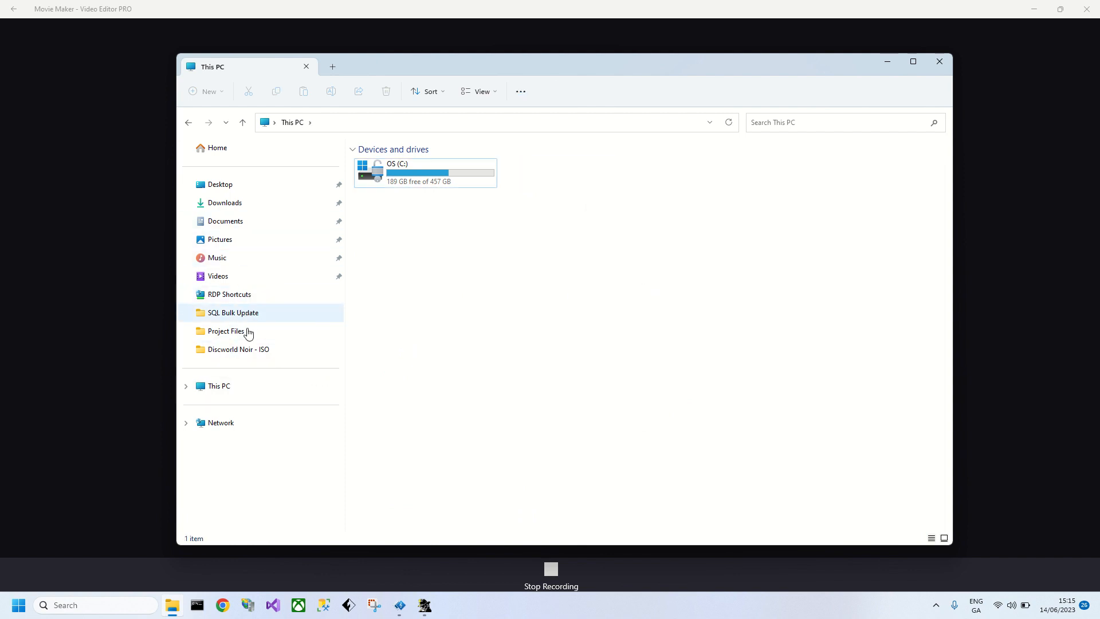
pyautogui.doubleClick(239, 349)
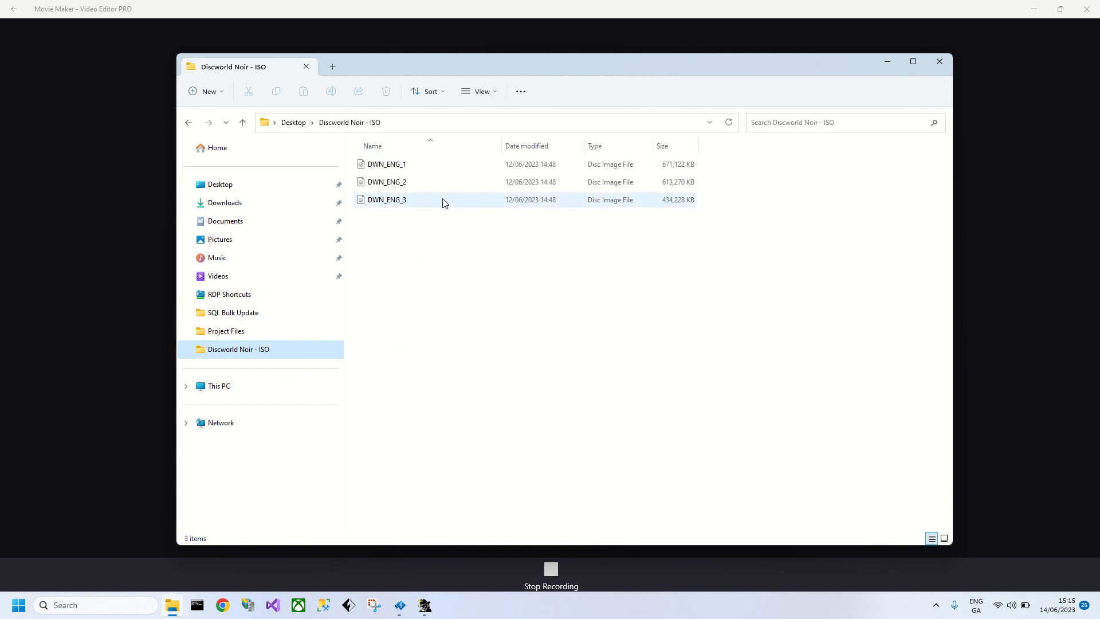
pyautogui.click(386, 199)
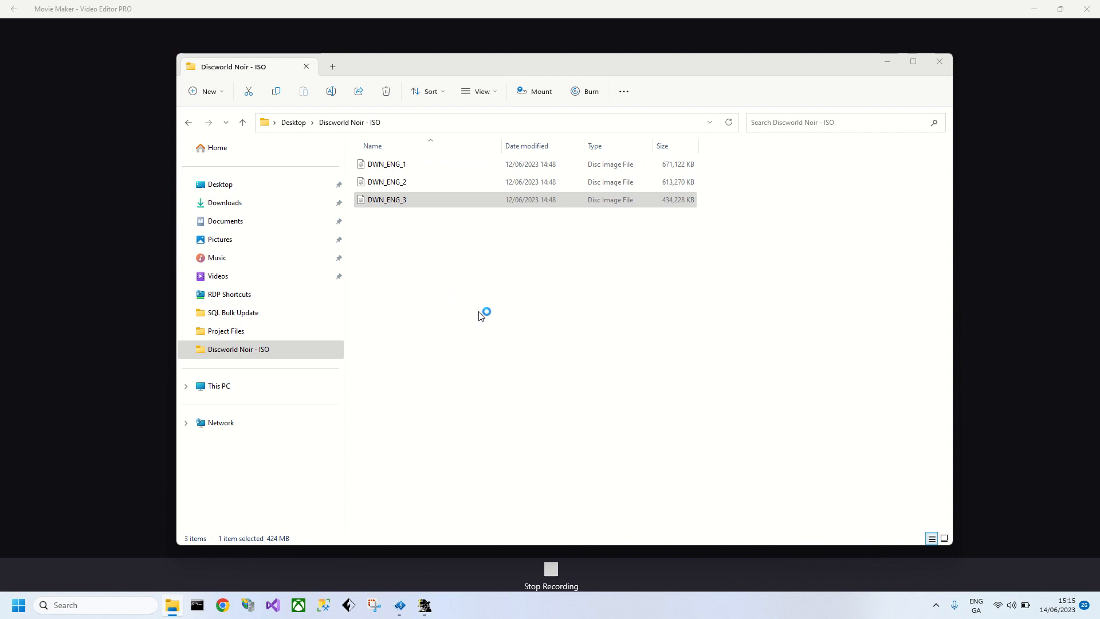
pyautogui.doubleClick(387, 199)
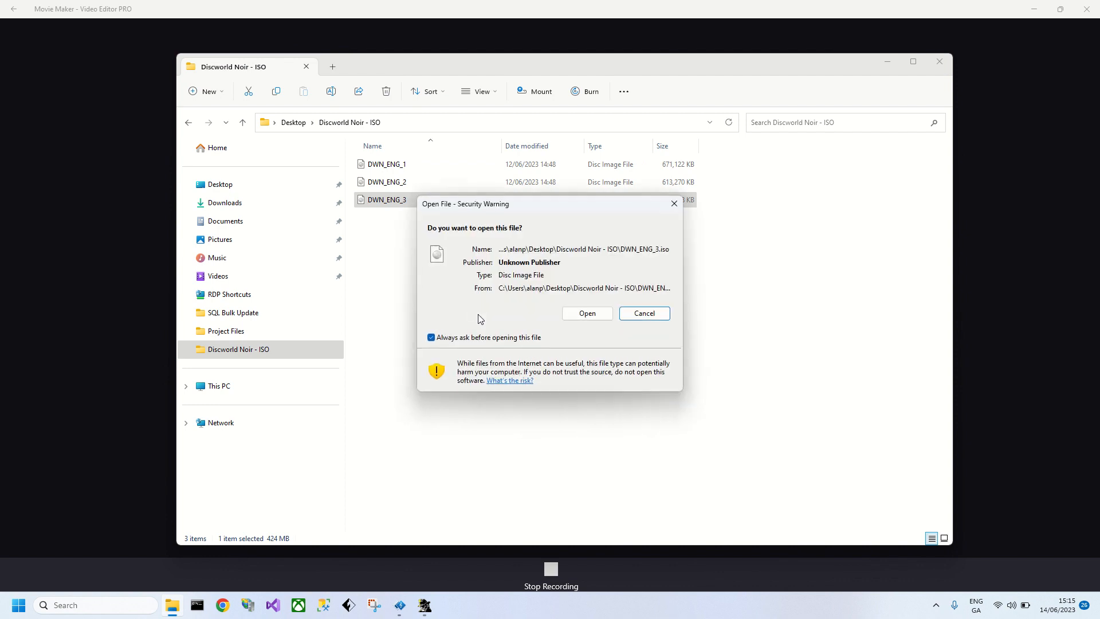
pyautogui.click(587, 313)
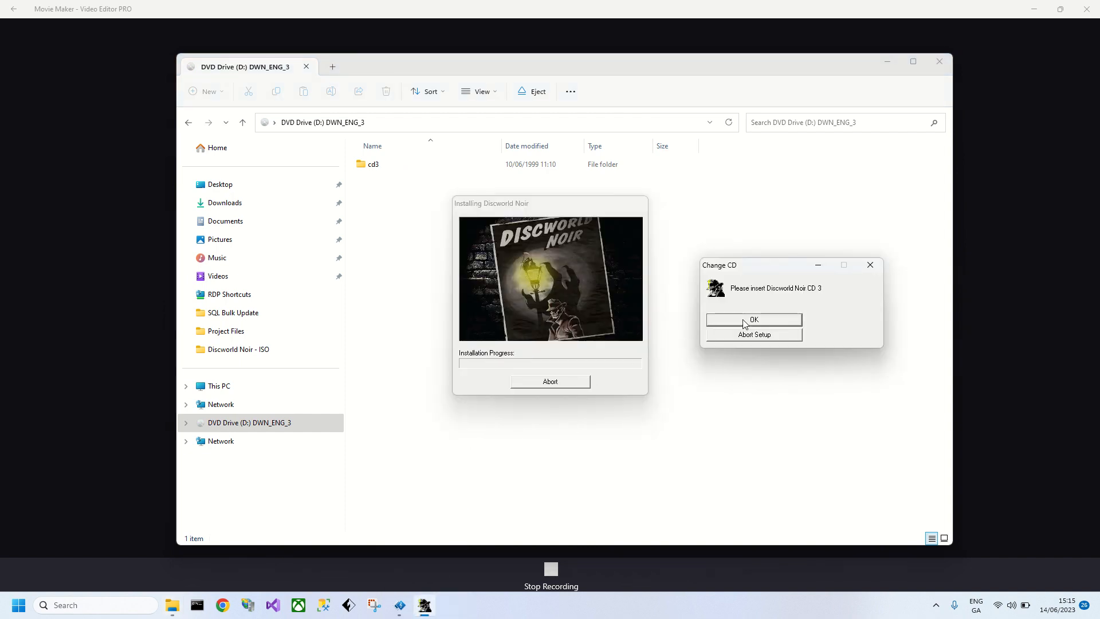
# Step: Confirm disc 3 is inserted and accept the Discworld Noir desktop shortcut
pyautogui.click(753, 319)
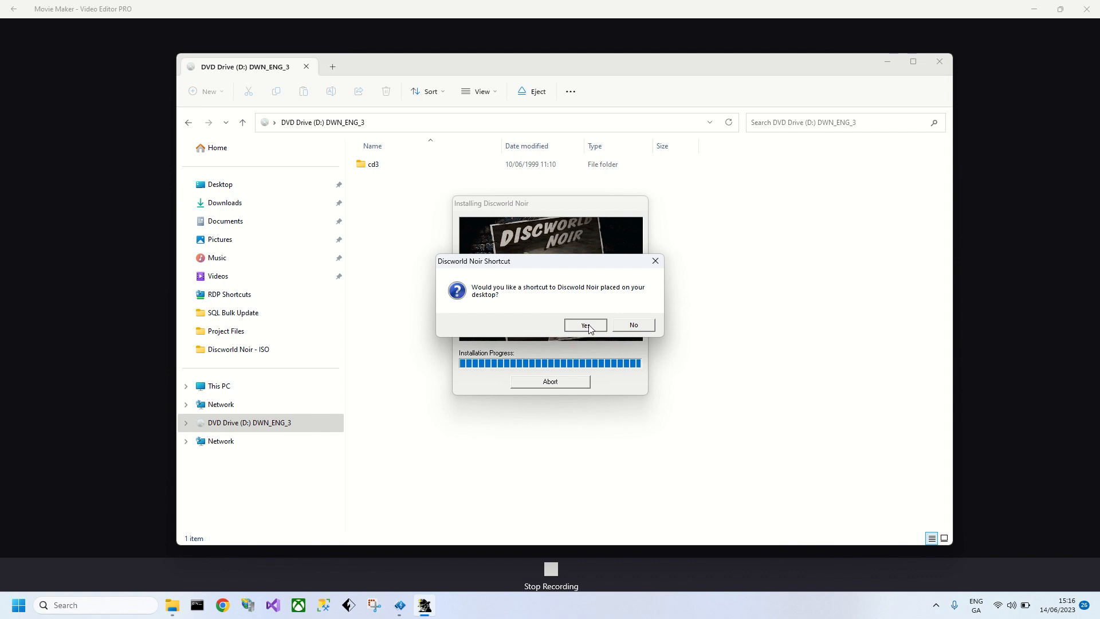
pyautogui.click(585, 325)
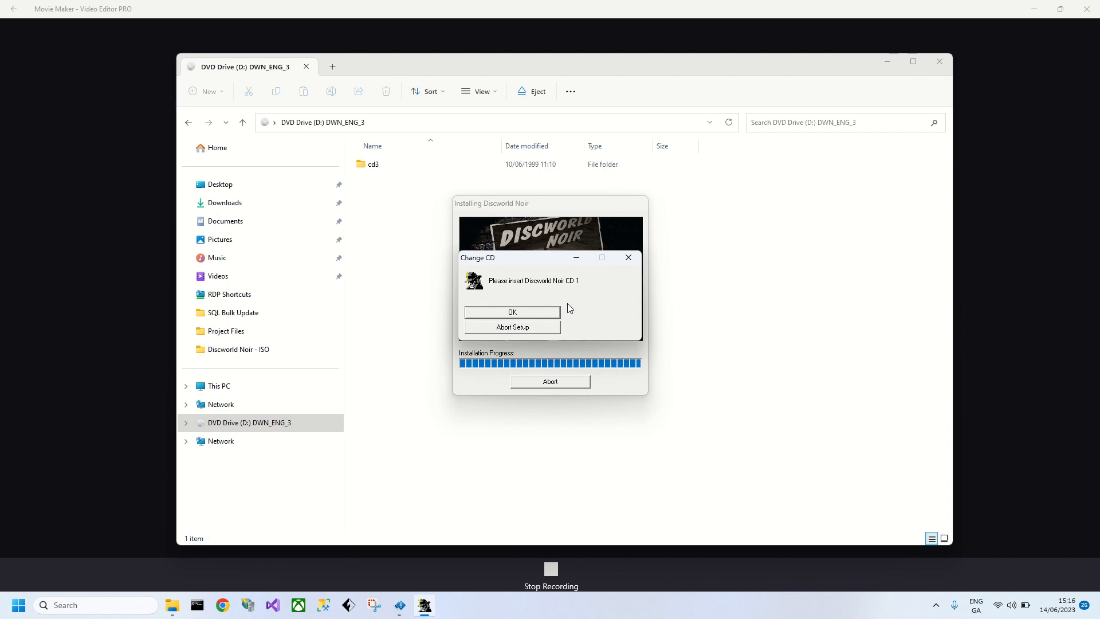
pyautogui.moveTo(443, 439)
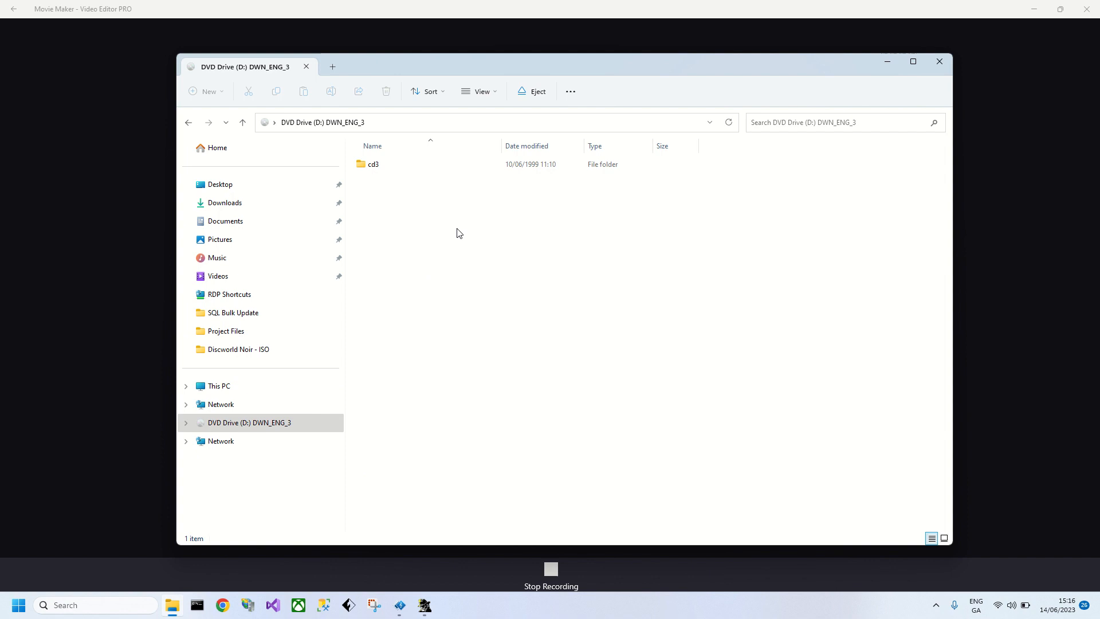
# Step: Eject the third disc image from the DVD drive
pyautogui.click(218, 385)
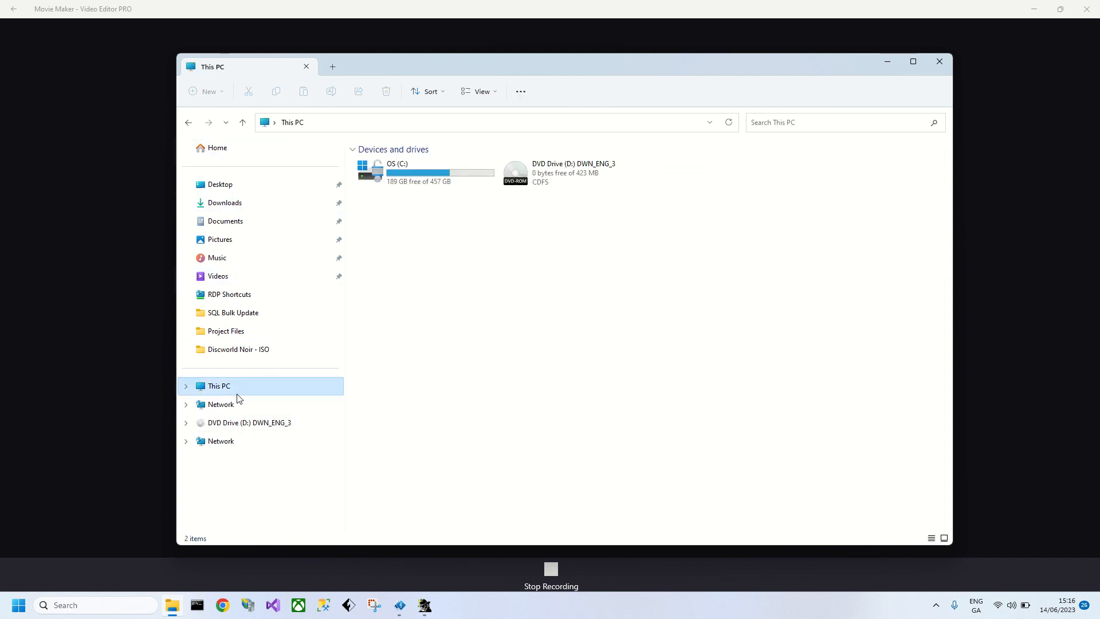
pyautogui.rightClick(568, 172)
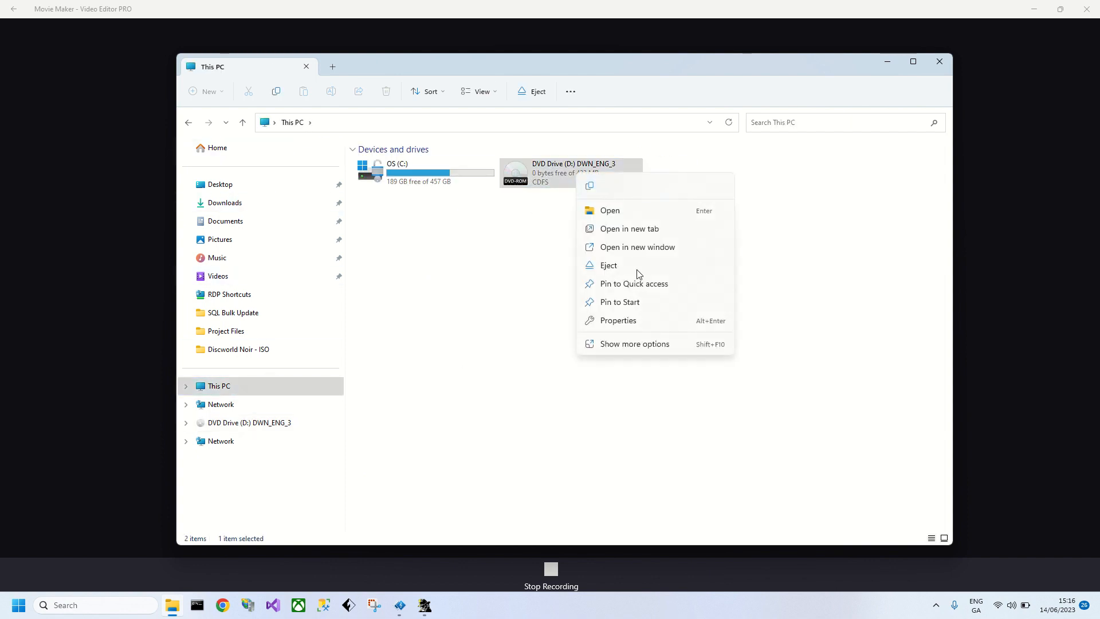
pyautogui.click(607, 265)
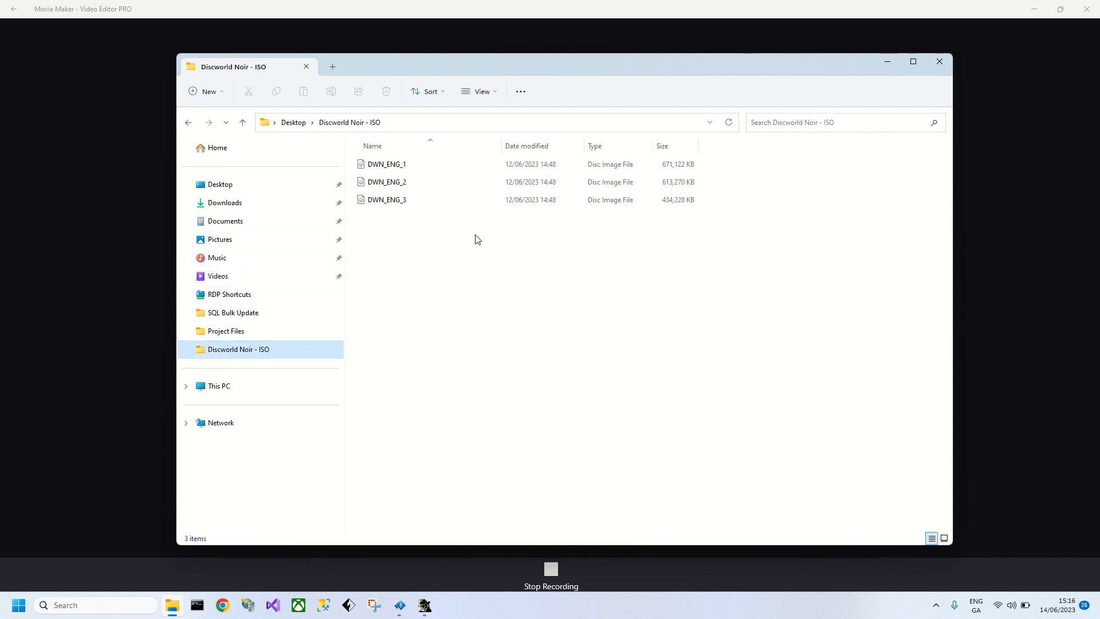
# Step: Mount DWN_ENG_1, allow it to open, and confirm CD 1 to setup
pyautogui.rightClick(386, 163)
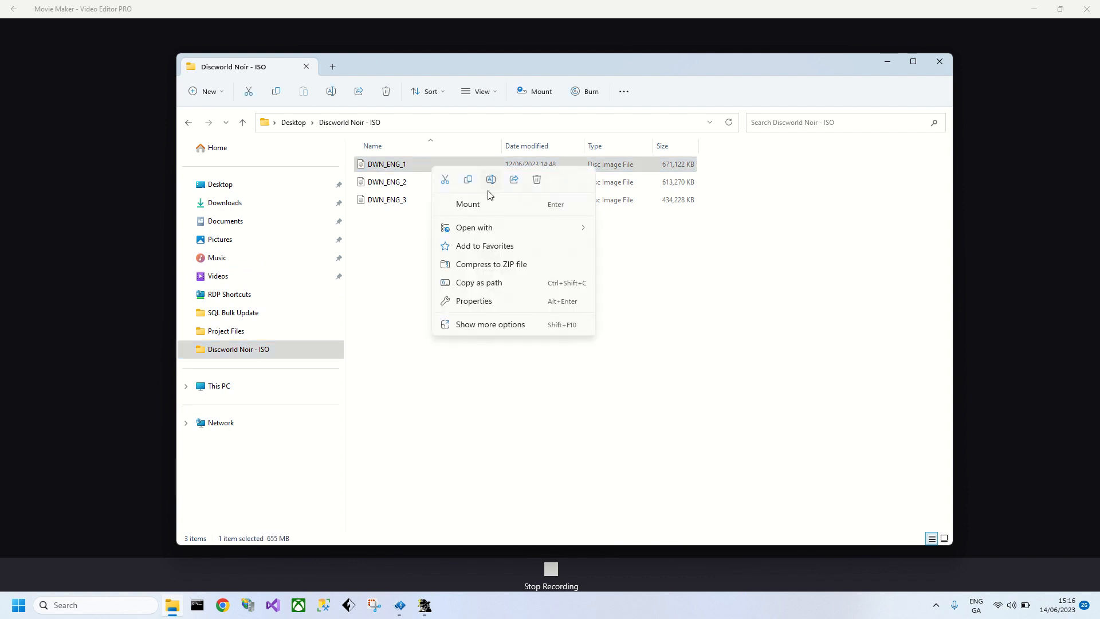
pyautogui.click(442, 295)
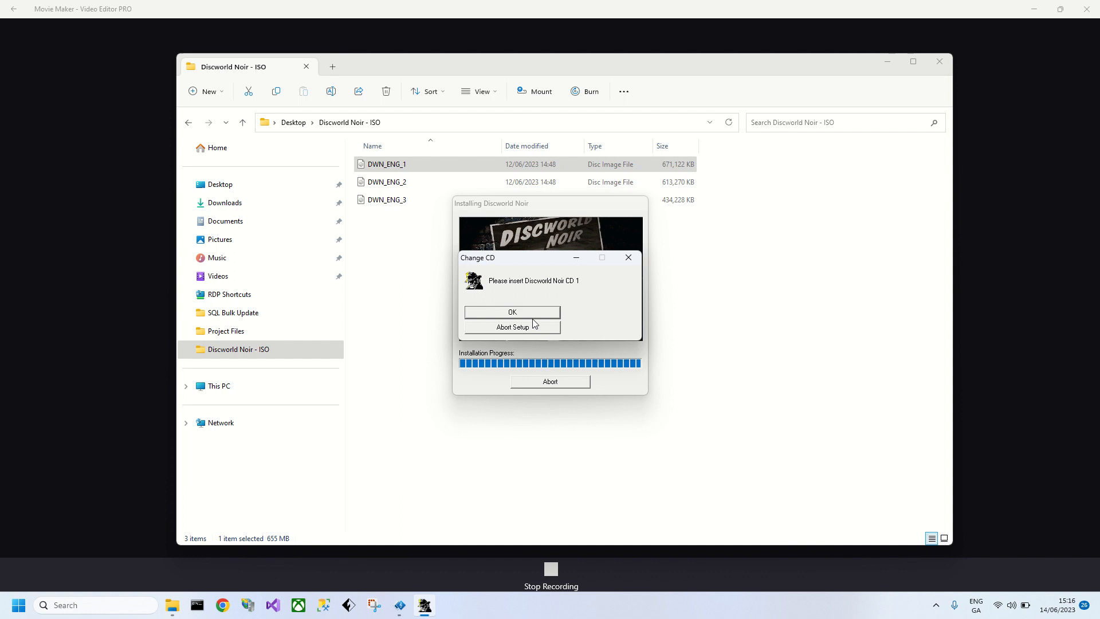
pyautogui.click(512, 312)
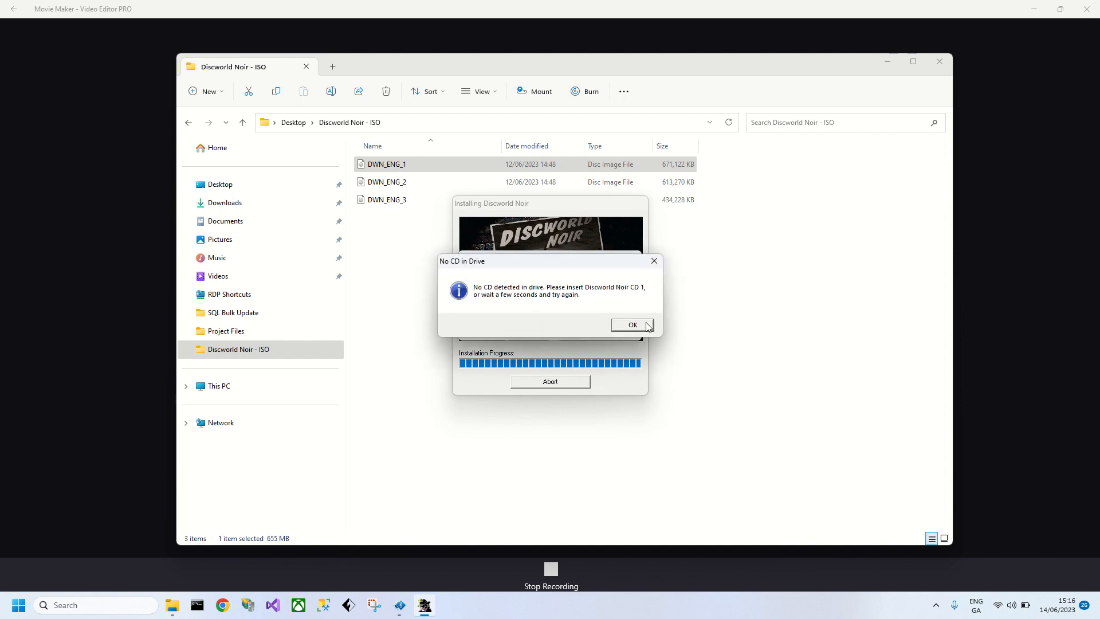
pyautogui.click(629, 324)
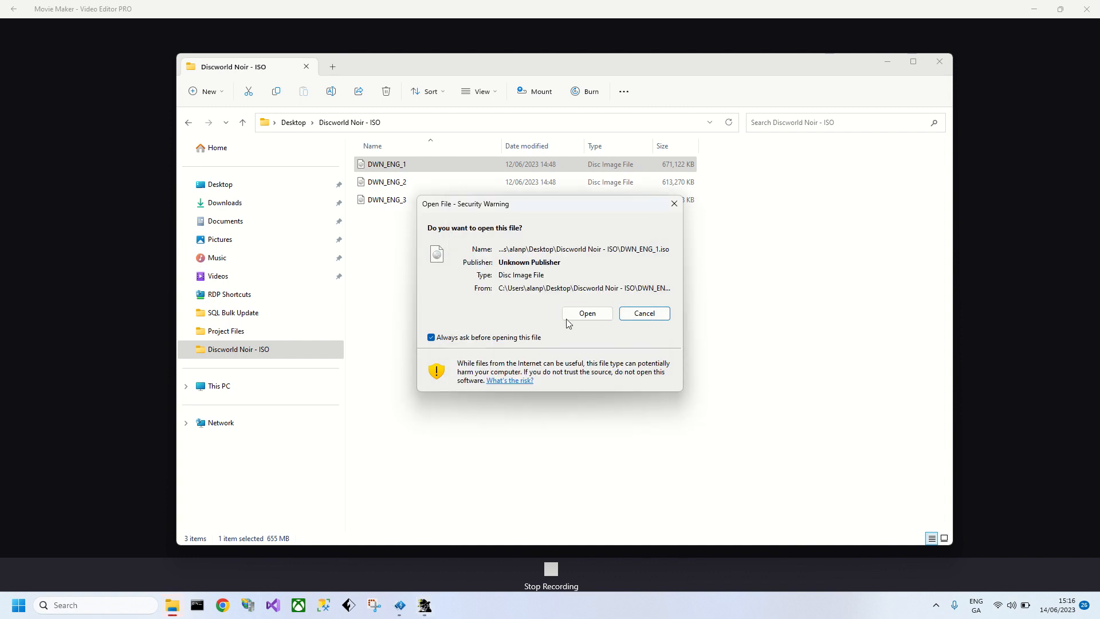
pyautogui.click(587, 314)
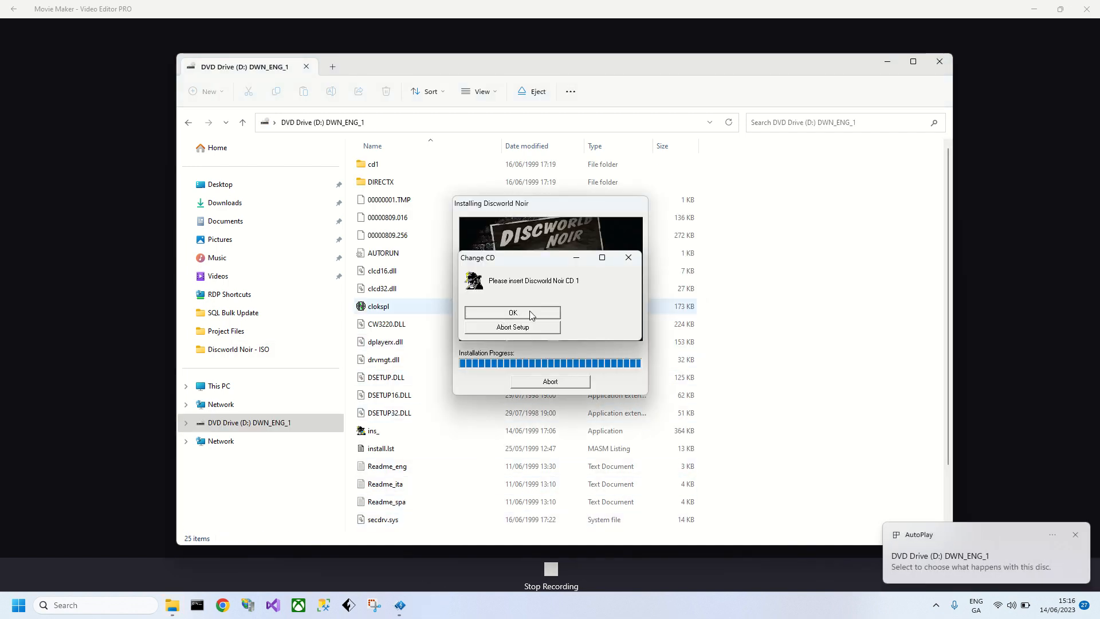
pyautogui.click(512, 312)
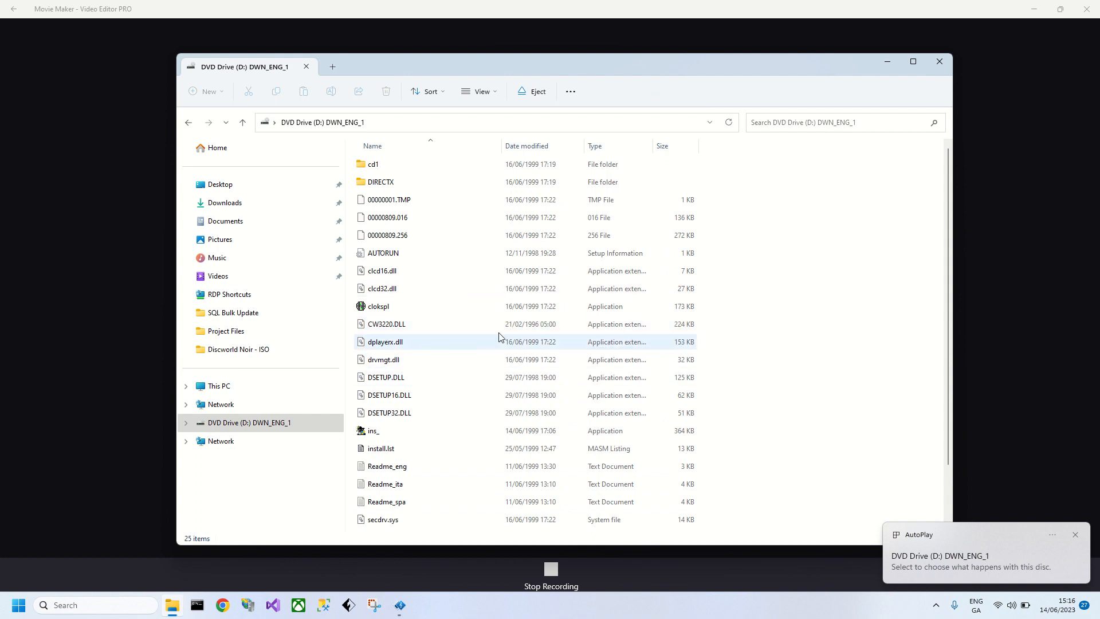
pyautogui.moveTo(462, 306)
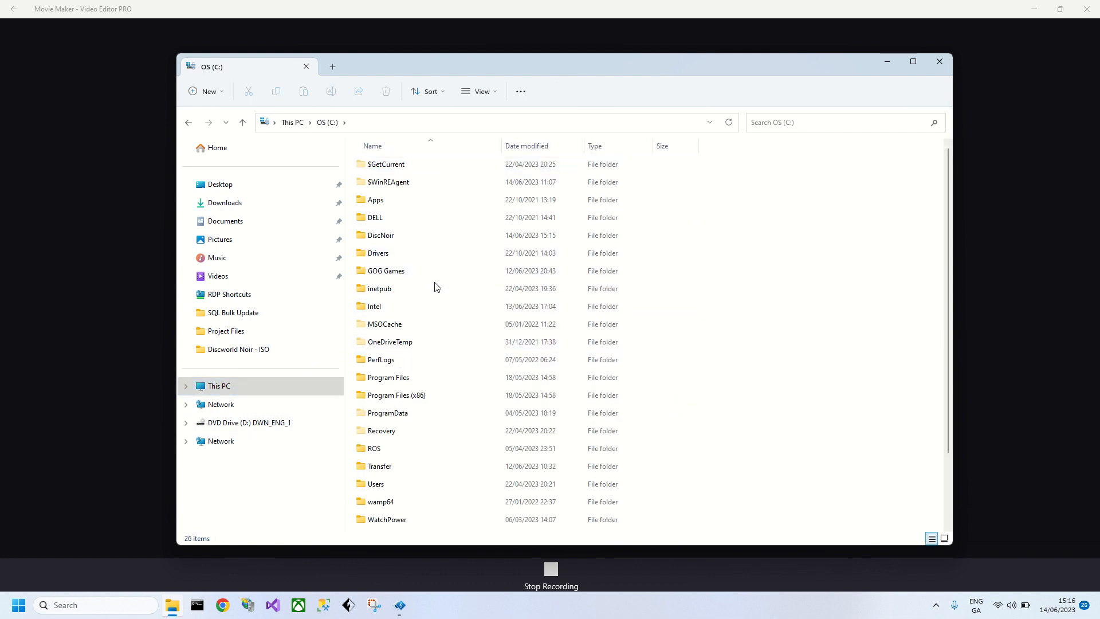
# Step: Open C:\DiscNoir, inspect cd1's copied files, and return to DiscNoir
pyautogui.doubleClick(382, 235)
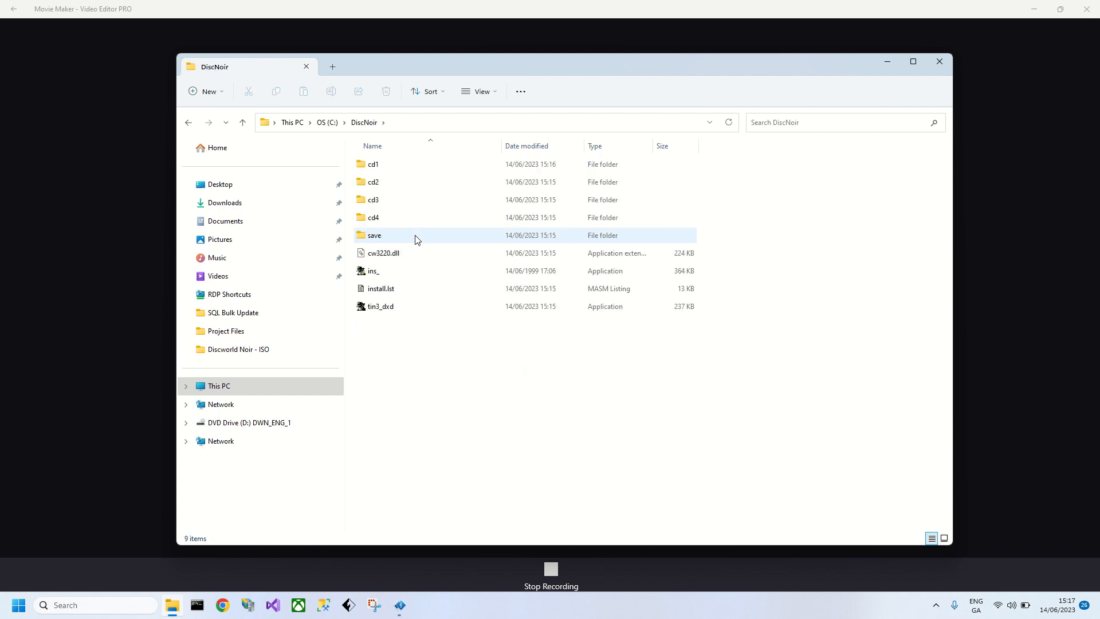
pyautogui.doubleClick(373, 163)
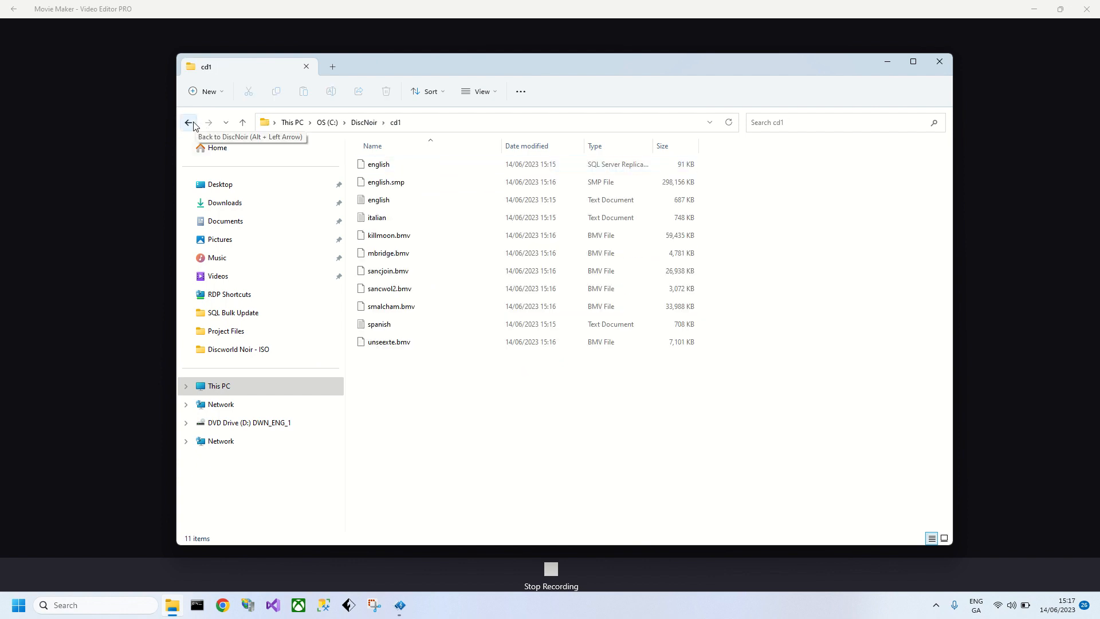
pyautogui.click(189, 122)
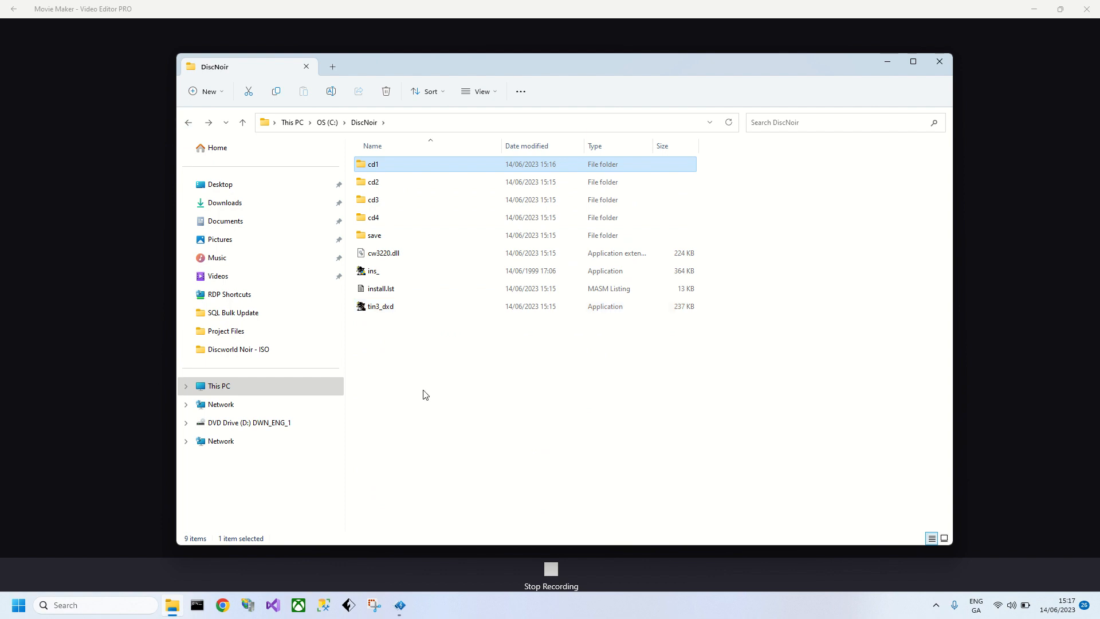
pyautogui.moveTo(443, 385)
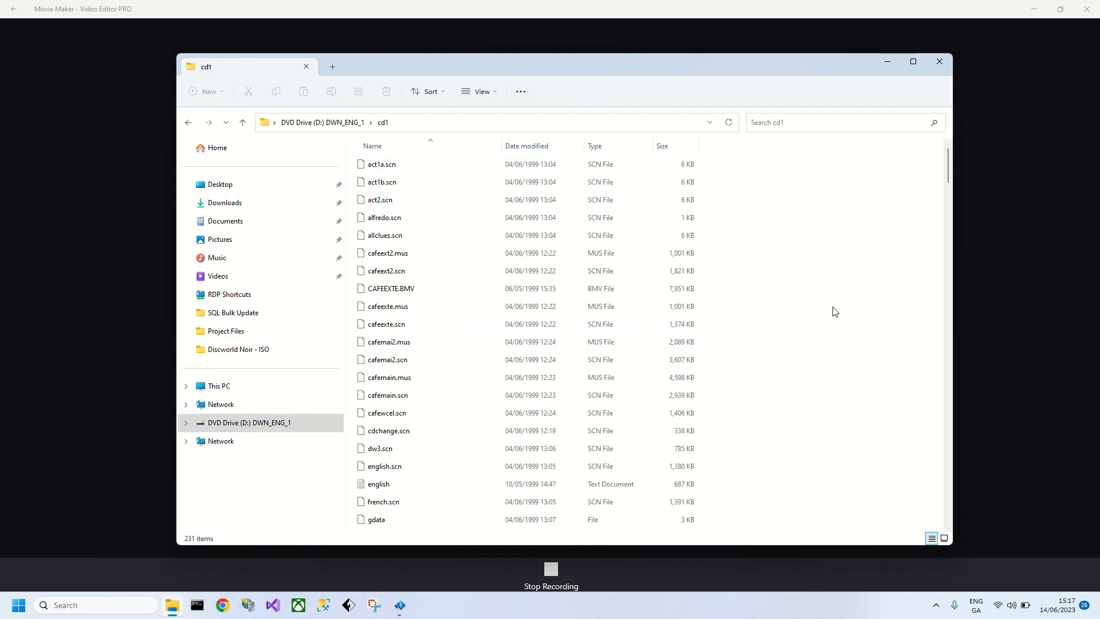
# Step: Copy all files from the disc's cd1 into C:\DiscNoir\cd1, skipping same-named files
pyautogui.press('ctrl+a')
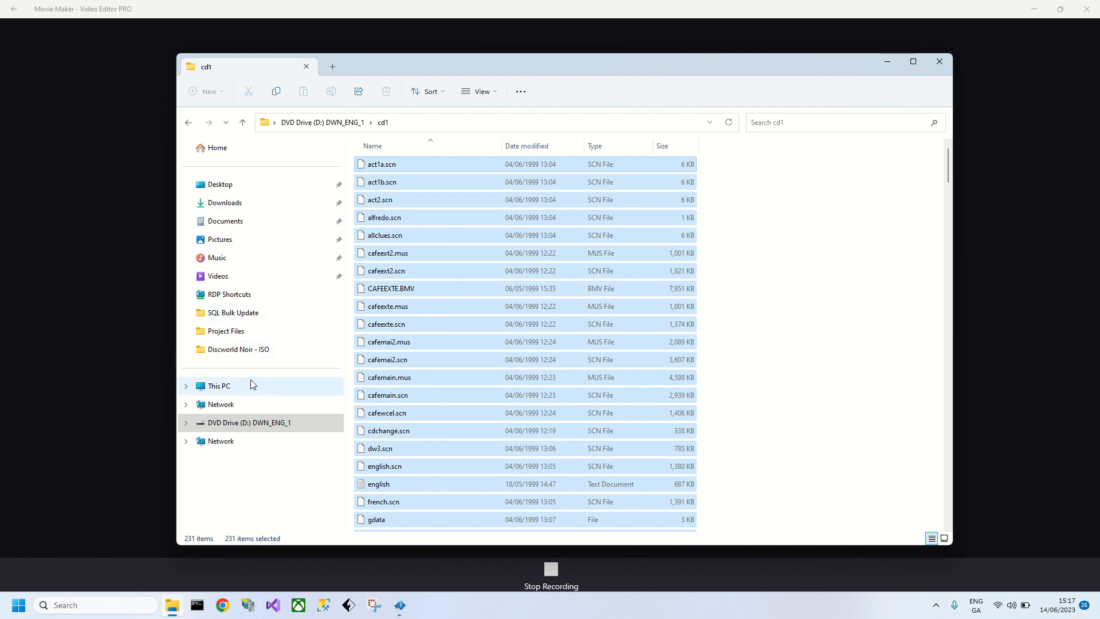
pyautogui.click(187, 122)
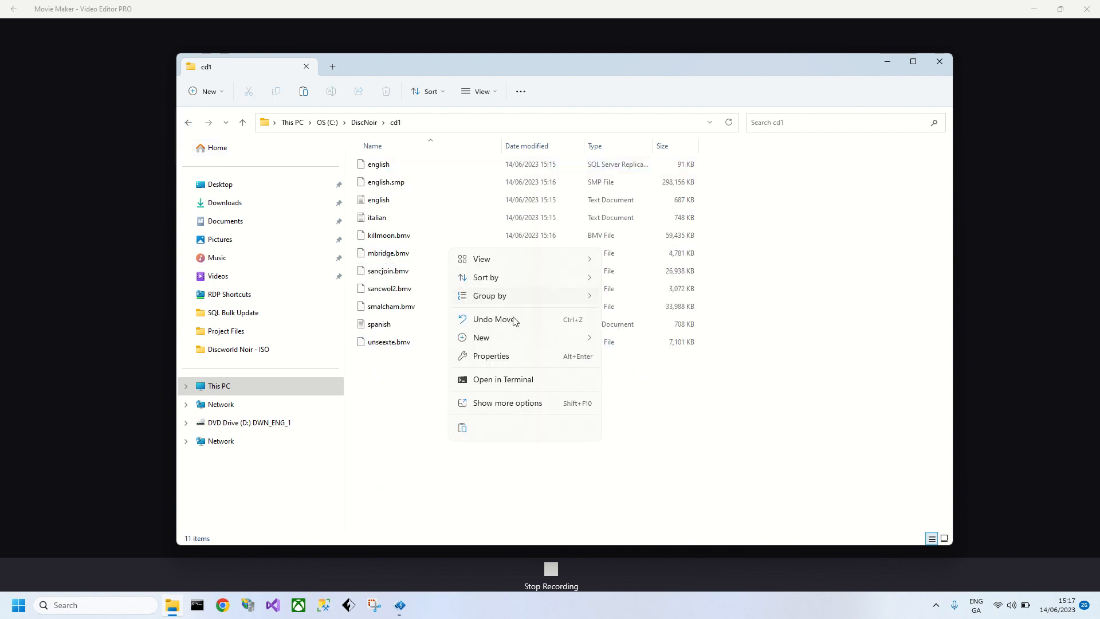
pyautogui.click(461, 435)
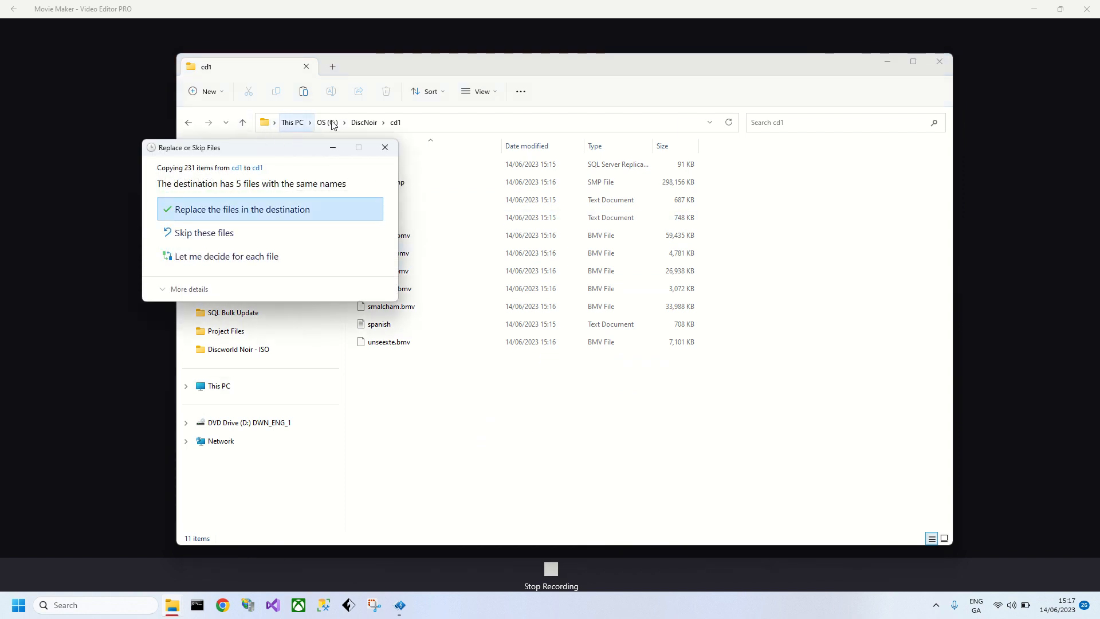
pyautogui.click(241, 209)
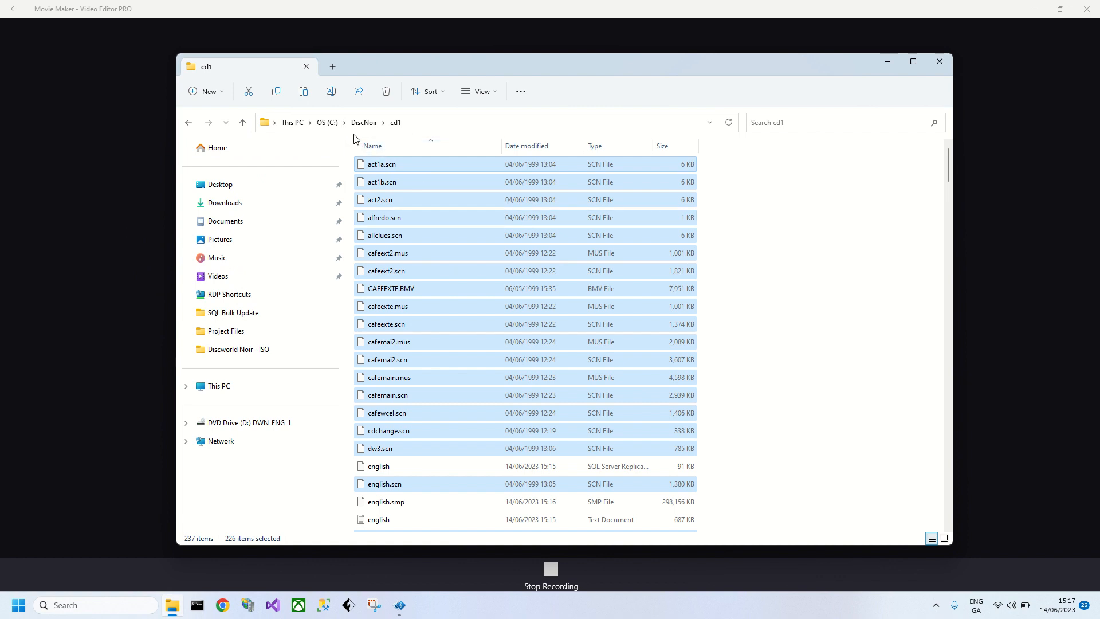
pyautogui.click(187, 122)
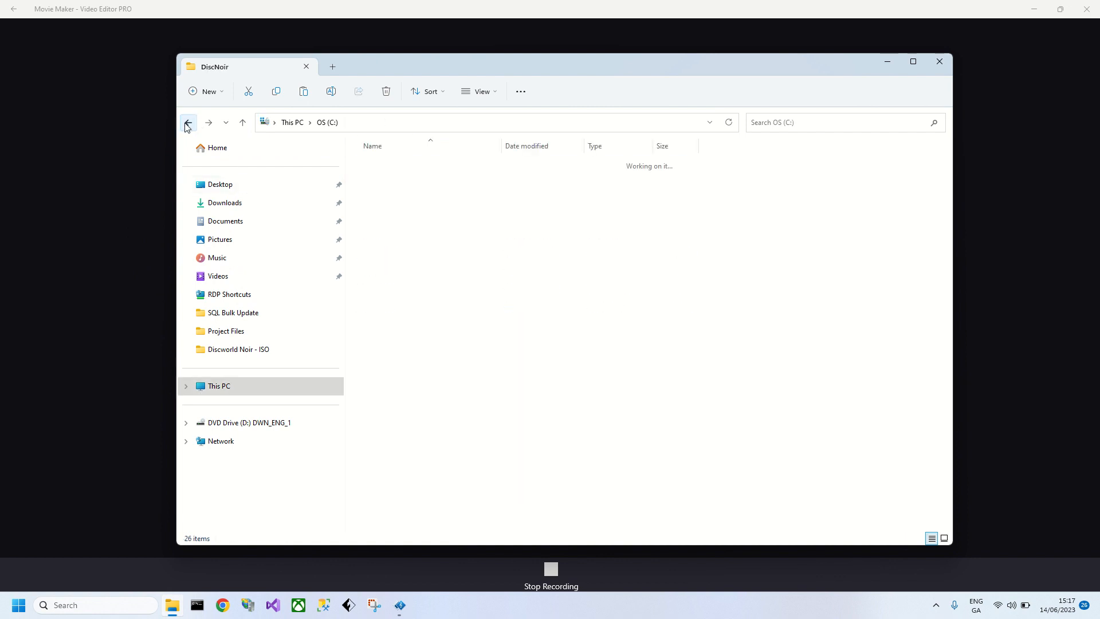
# Step: Paste the first disc's top-level files into C:\DiscNoir, skipping the four existing ones
pyautogui.click(187, 122)
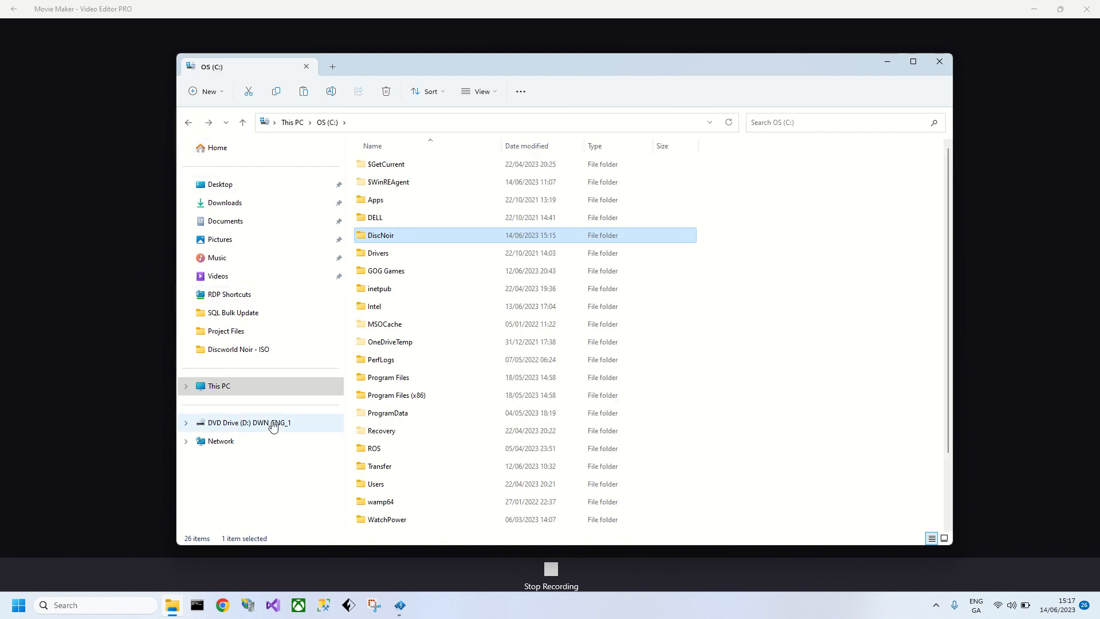
pyautogui.click(249, 423)
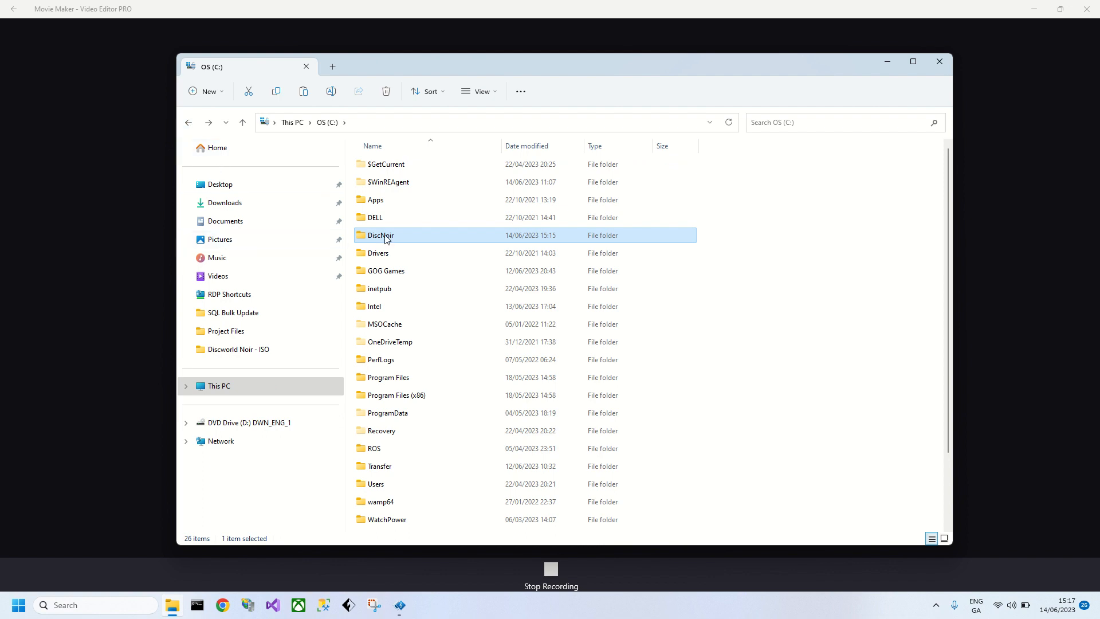
pyautogui.doubleClick(381, 235)
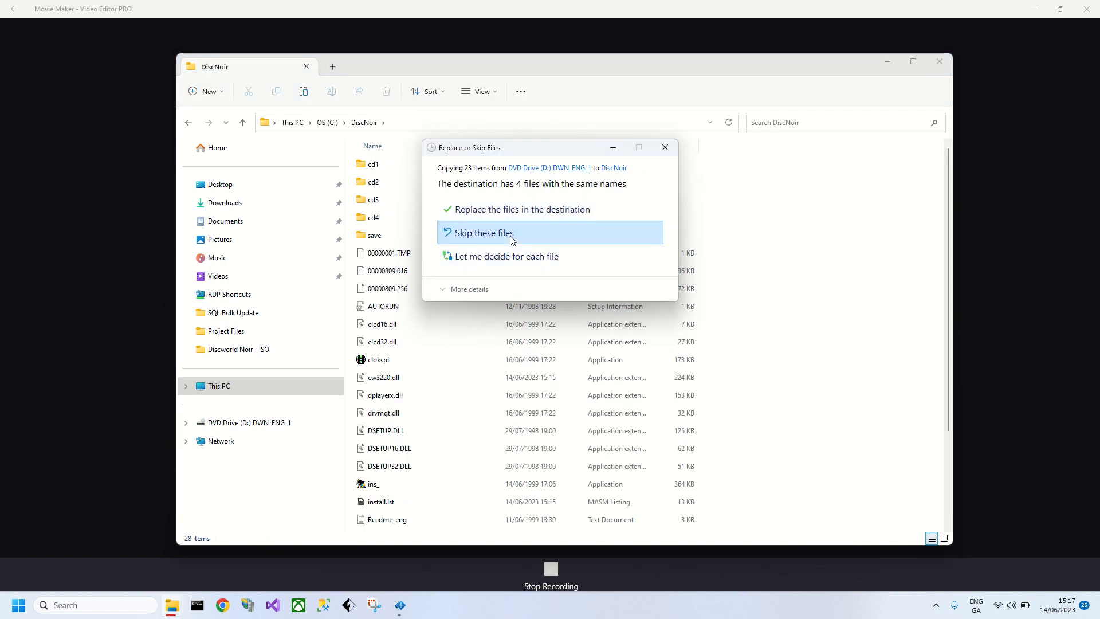
pyautogui.click(482, 232)
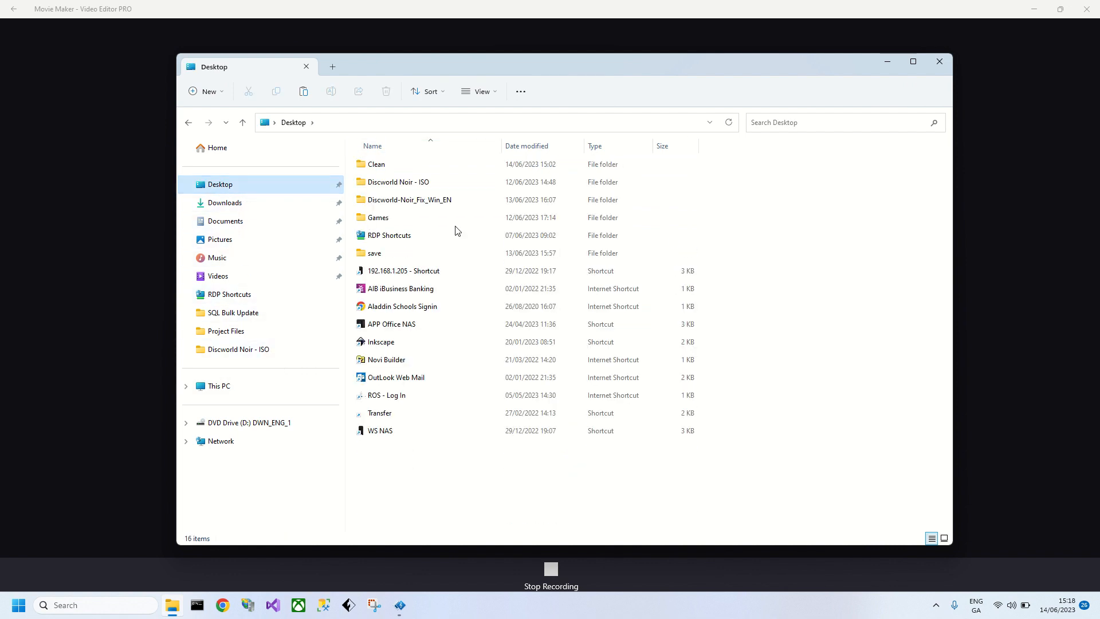
# Step: Paste the dn and tin3_dxd fix executables into C:\DiscNoir
pyautogui.doubleClick(409, 200)
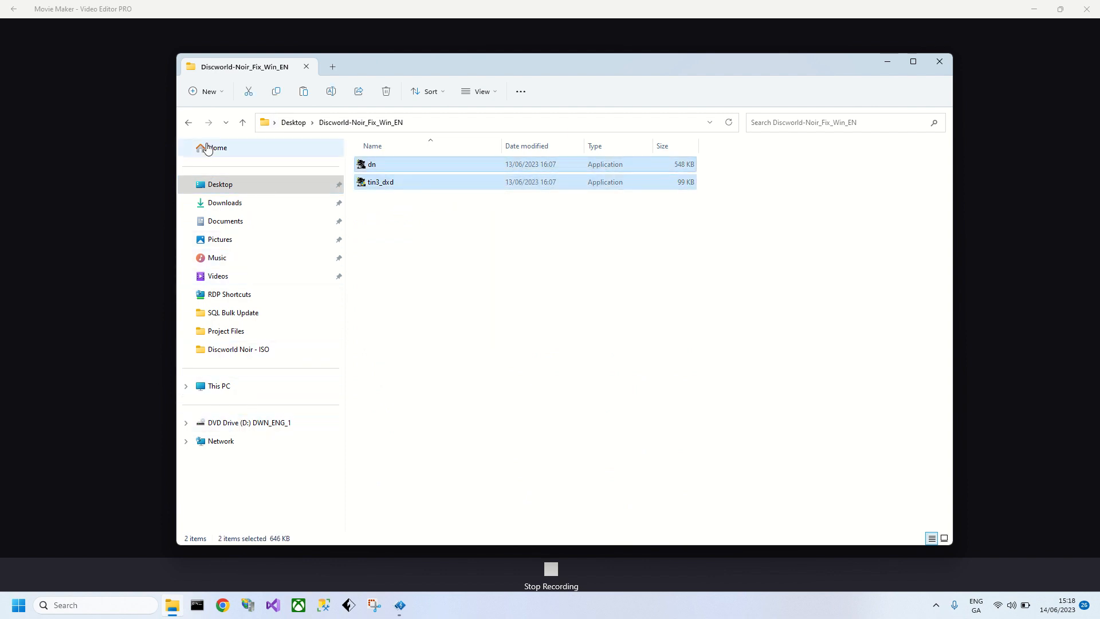
pyautogui.click(188, 122)
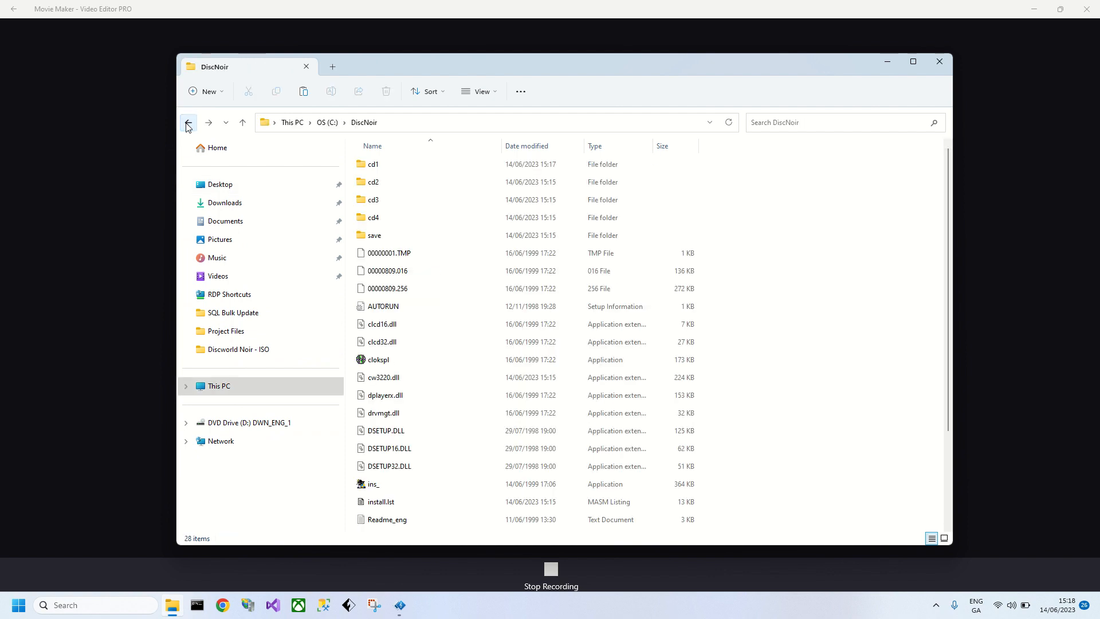
pyautogui.click(383, 306)
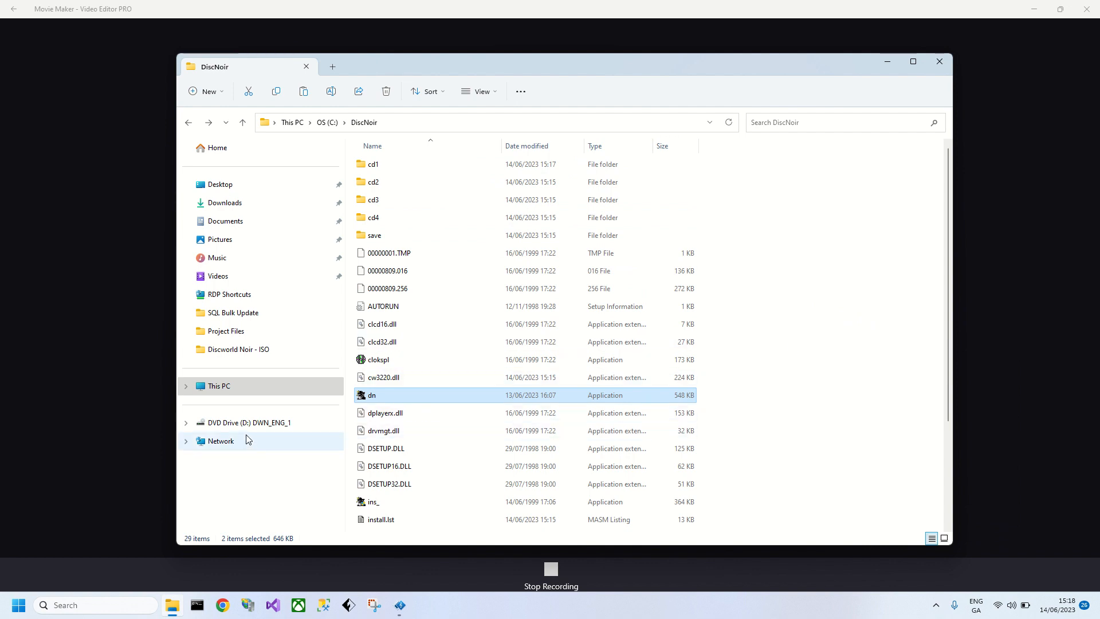
pyautogui.click(219, 385)
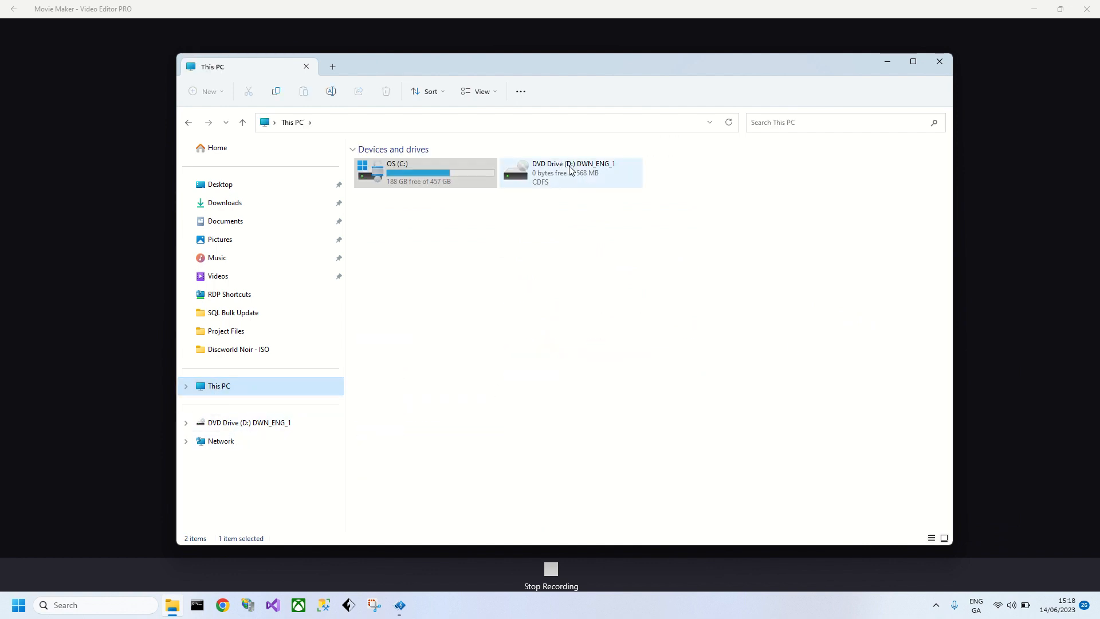
# Step: Replace the first disc with DWN_ENG_2 and select all files in its cd2 folder
pyautogui.rightClick(570, 171)
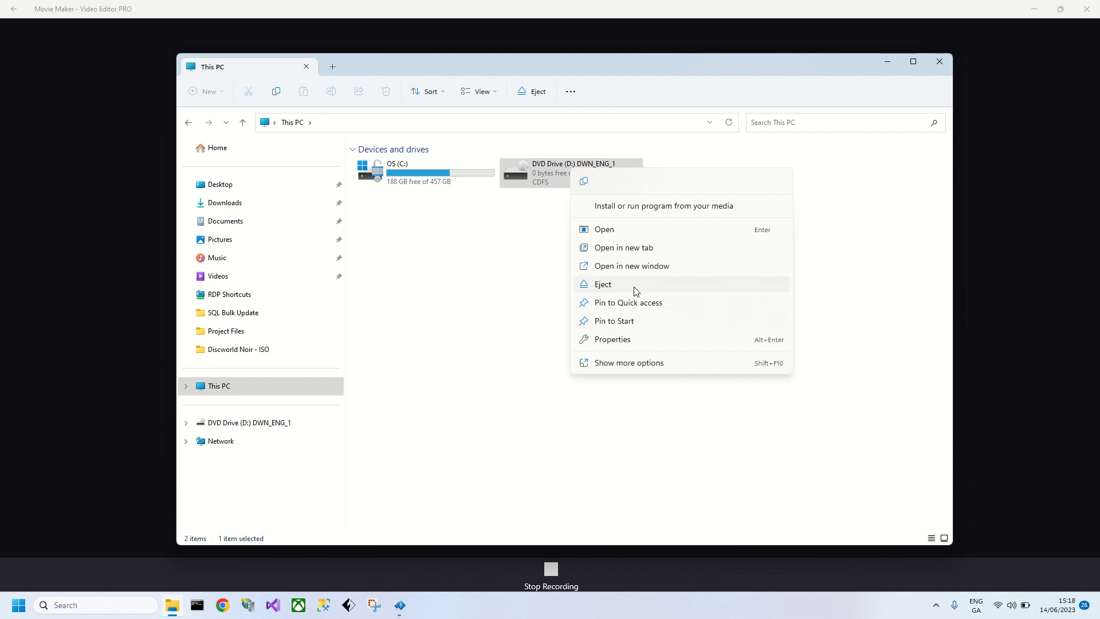
pyautogui.click(238, 349)
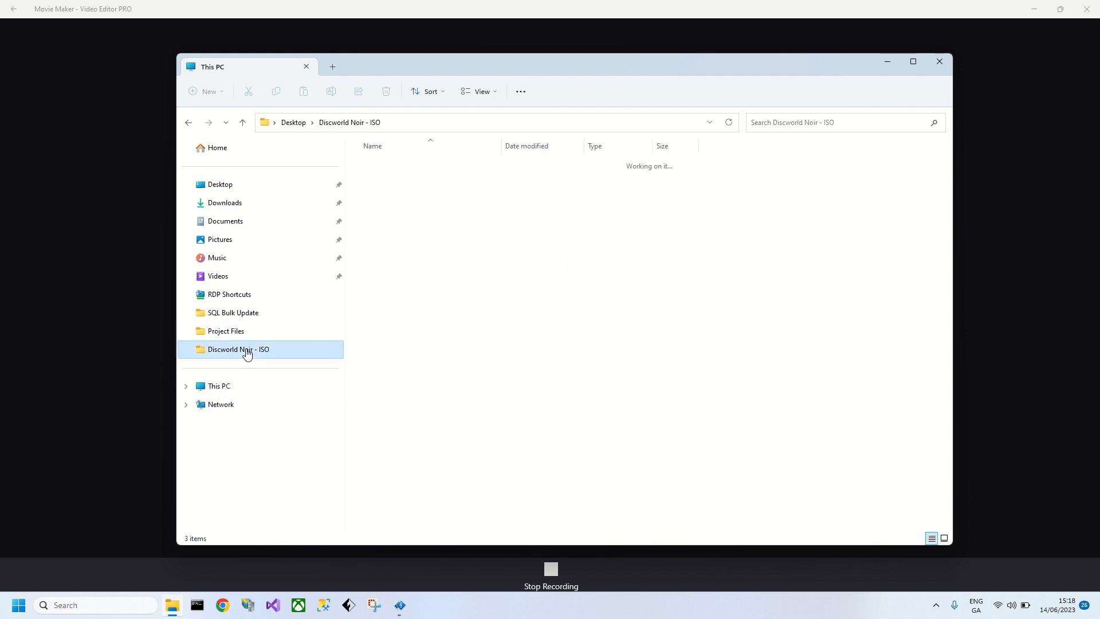
pyautogui.rightClick(385, 182)
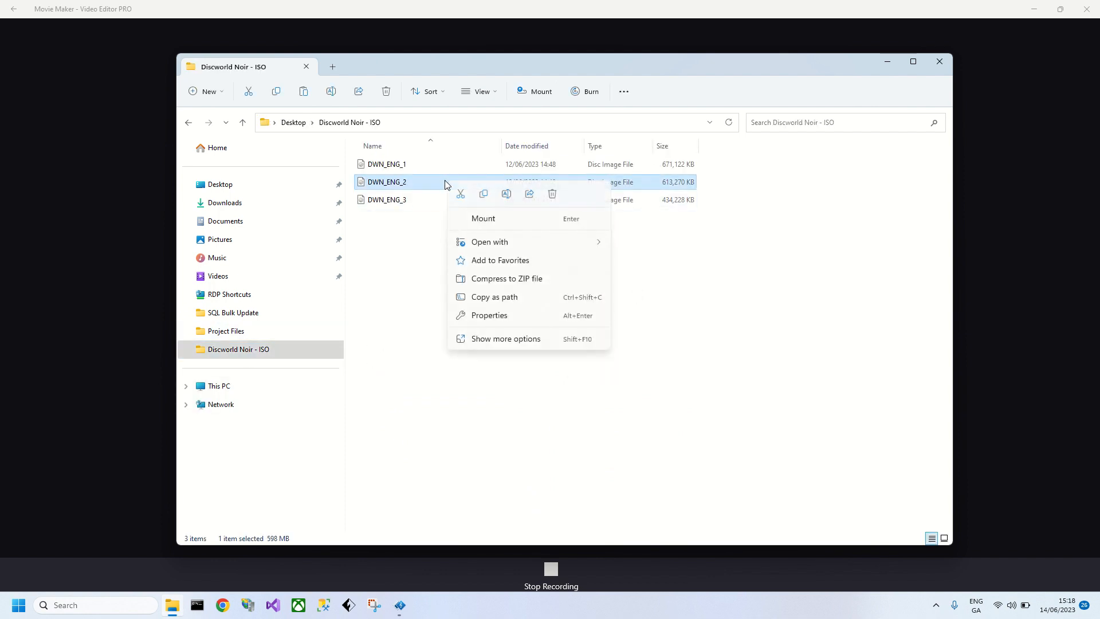
pyautogui.click(579, 406)
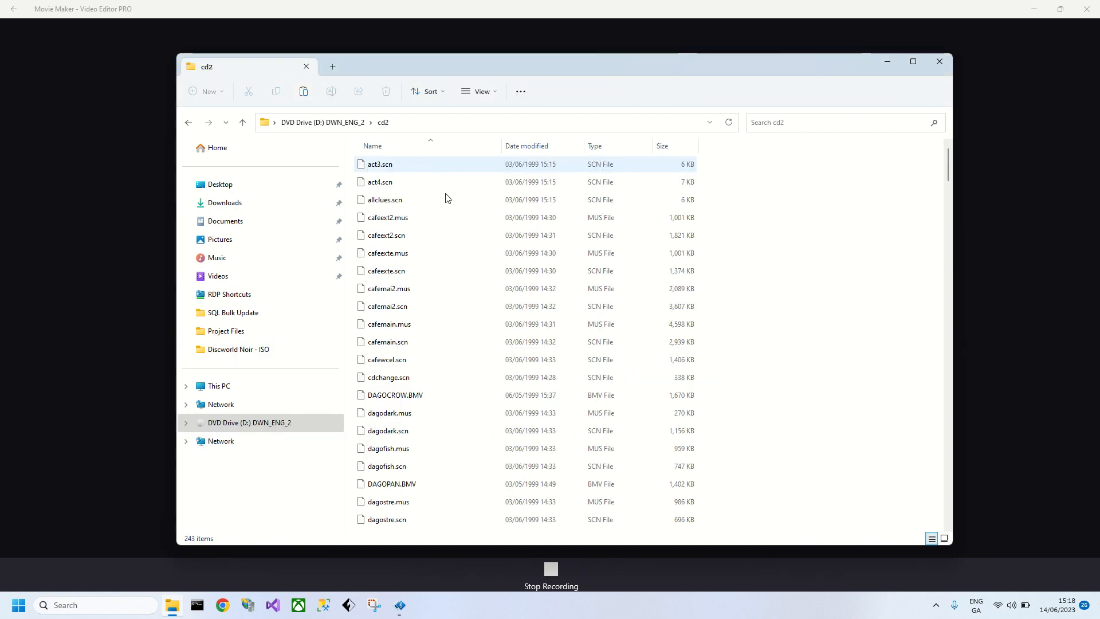
pyautogui.press('ctrl+a')
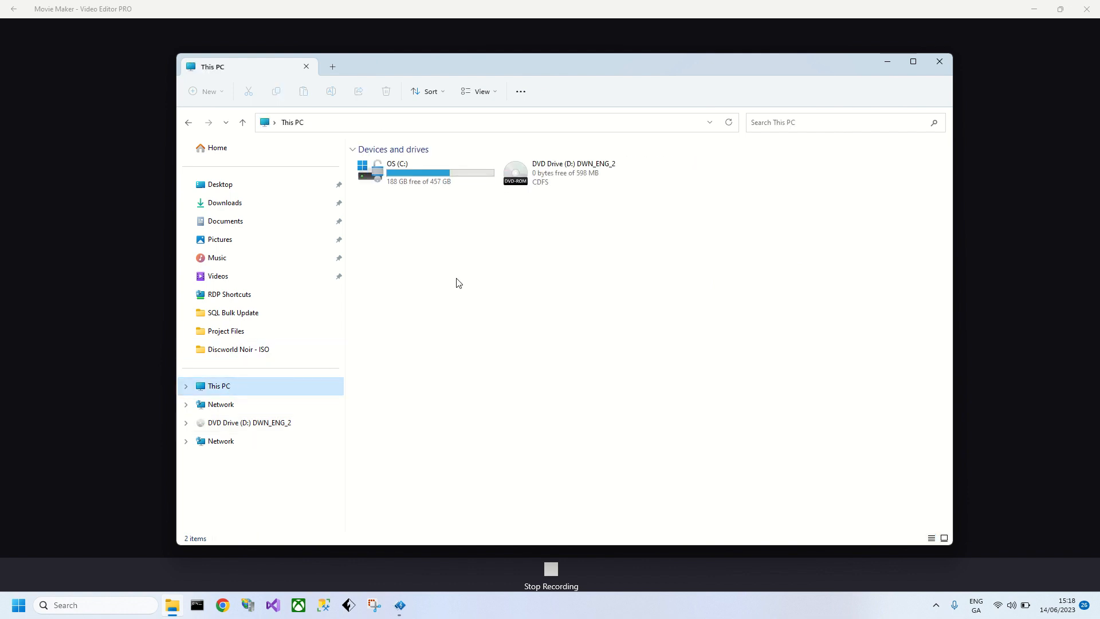
# Step: Paste the second disc's 243 files into C:\DiscNoir\cd2, then return to the DVD drive
pyautogui.doubleClick(396, 172)
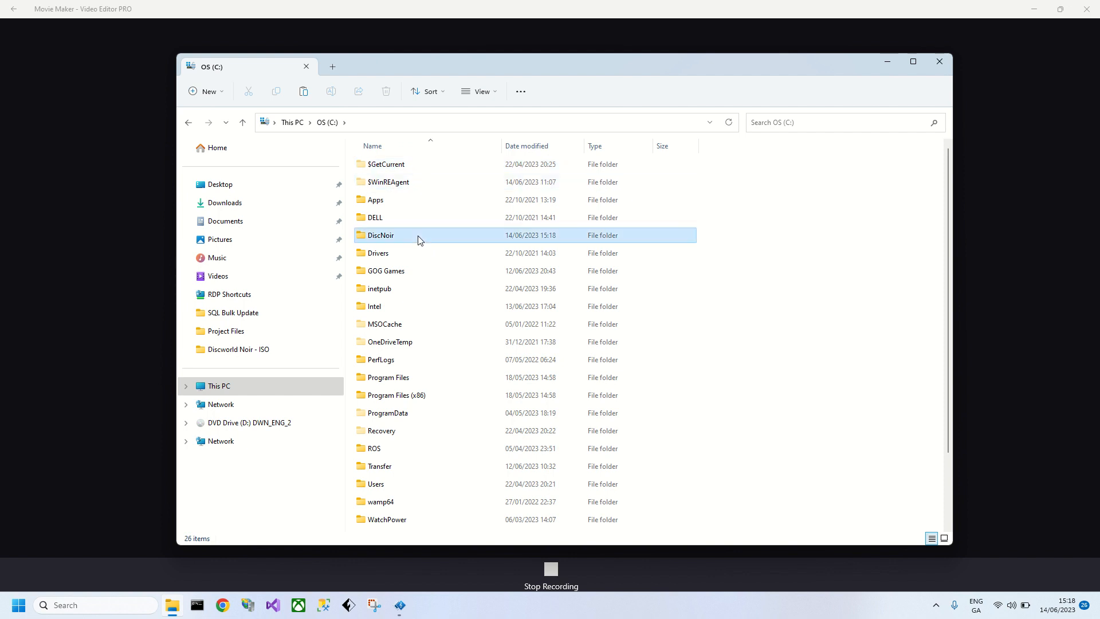
pyautogui.doubleClick(381, 235)
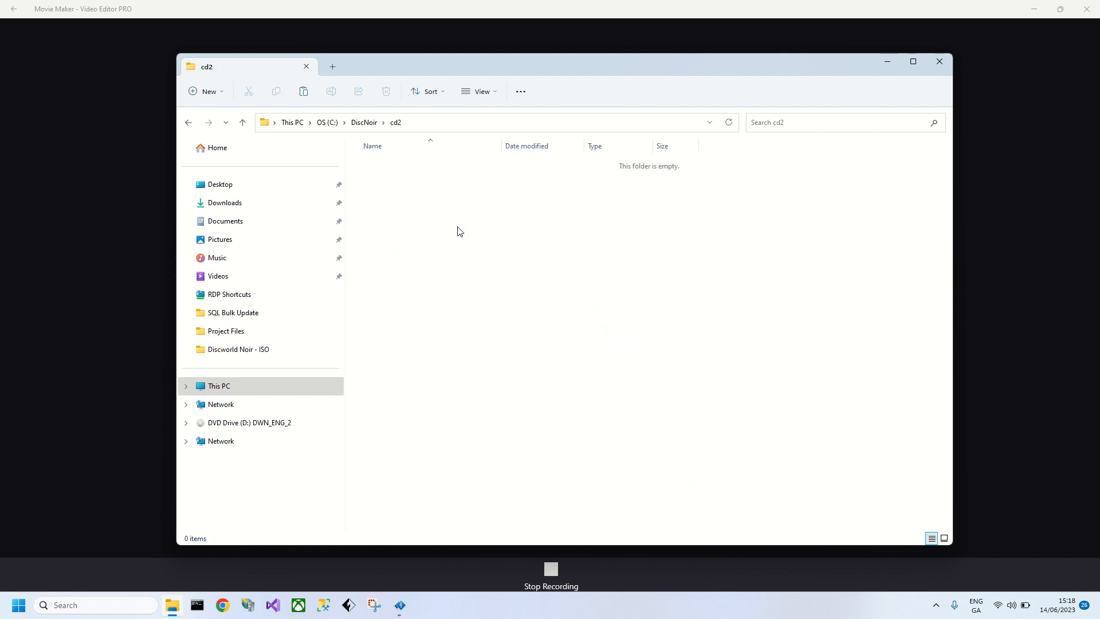
pyautogui.moveTo(453, 295)
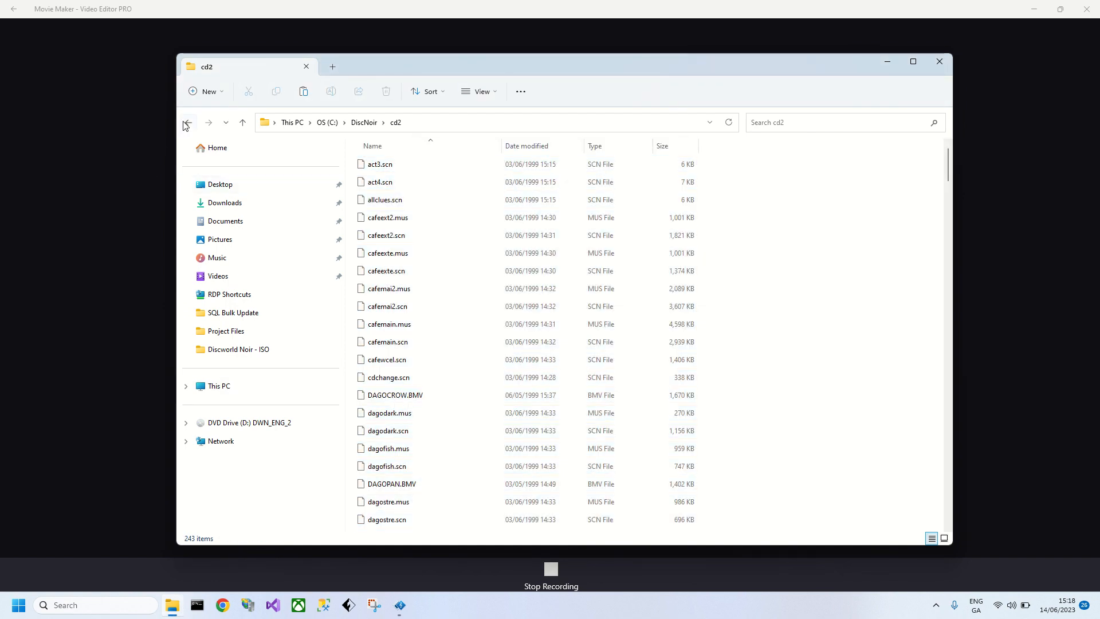
pyautogui.click(187, 122)
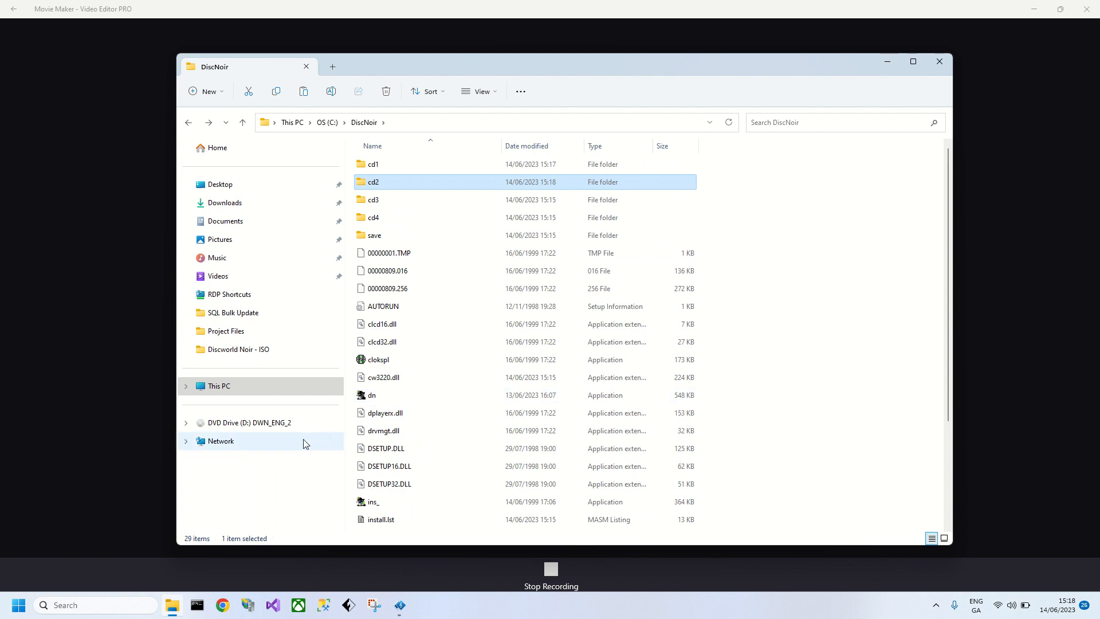
pyautogui.click(249, 423)
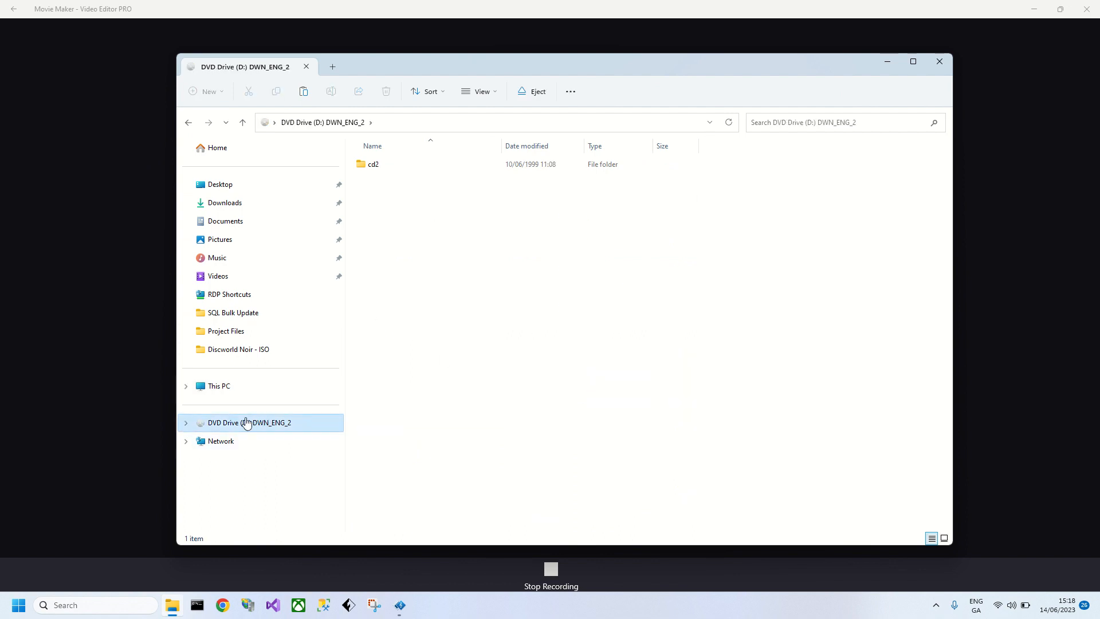
# Step: Eject the mounted second disc image from the DVD drive
pyautogui.rightClick(571, 168)
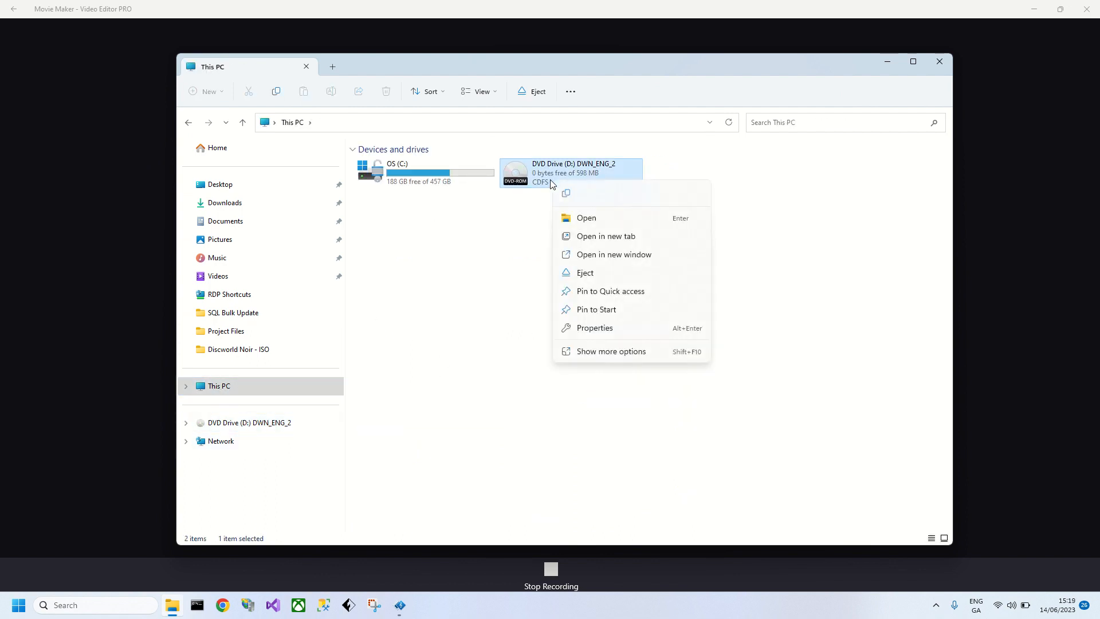
pyautogui.click(584, 273)
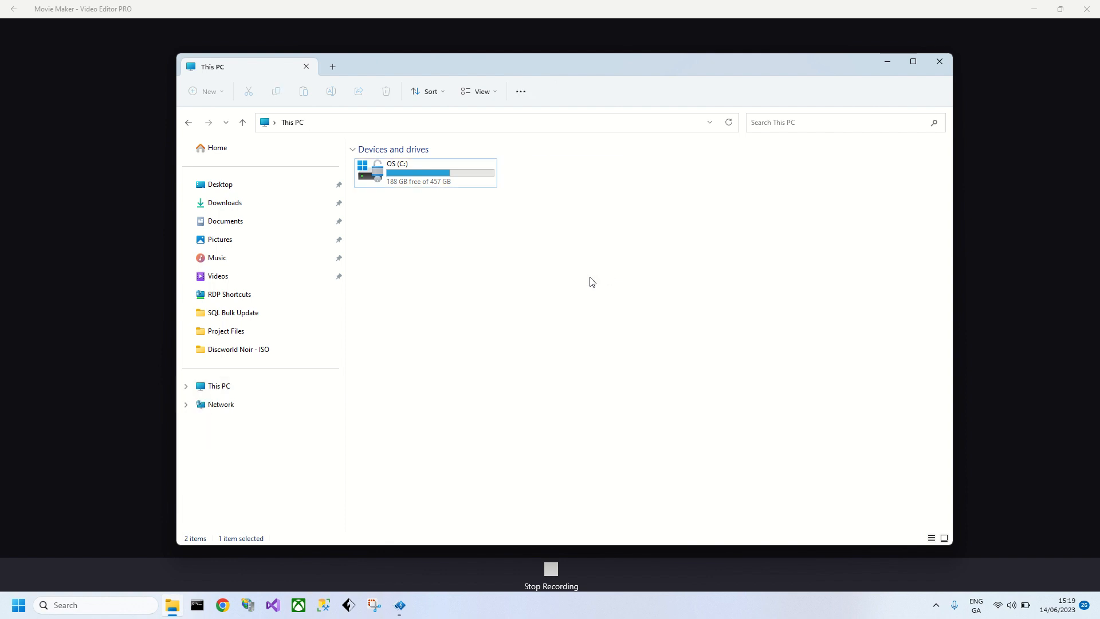
pyautogui.click(218, 386)
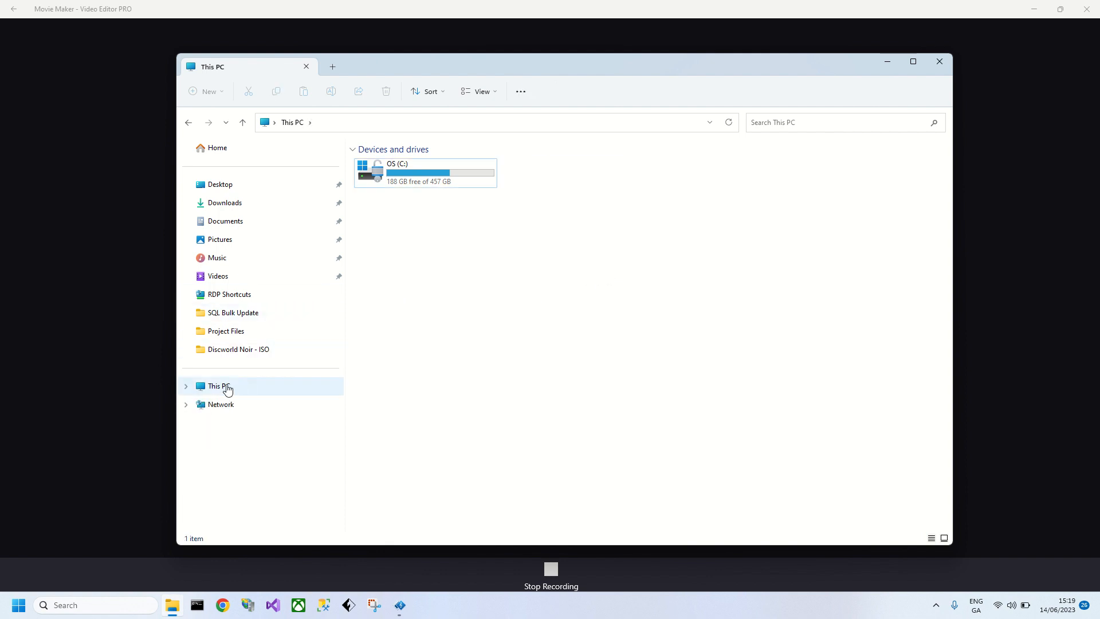
# Step: Mount the DWN_ENG_3 image from the Discworld Noir - ISO folder and open its cd3 folder
pyautogui.doubleClick(238, 349)
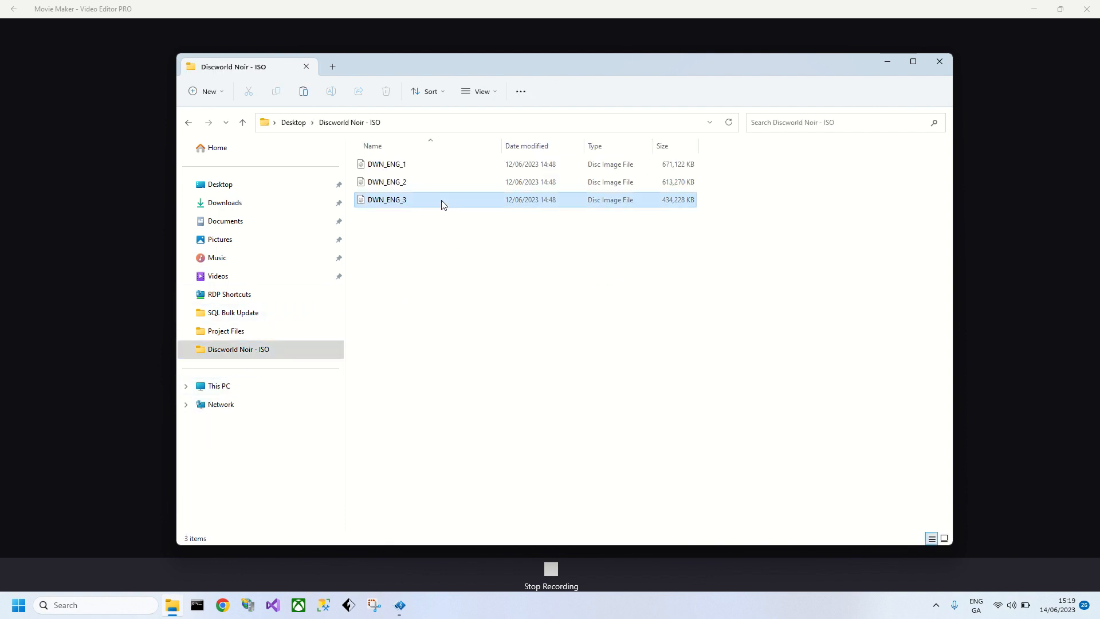
pyautogui.click(387, 199)
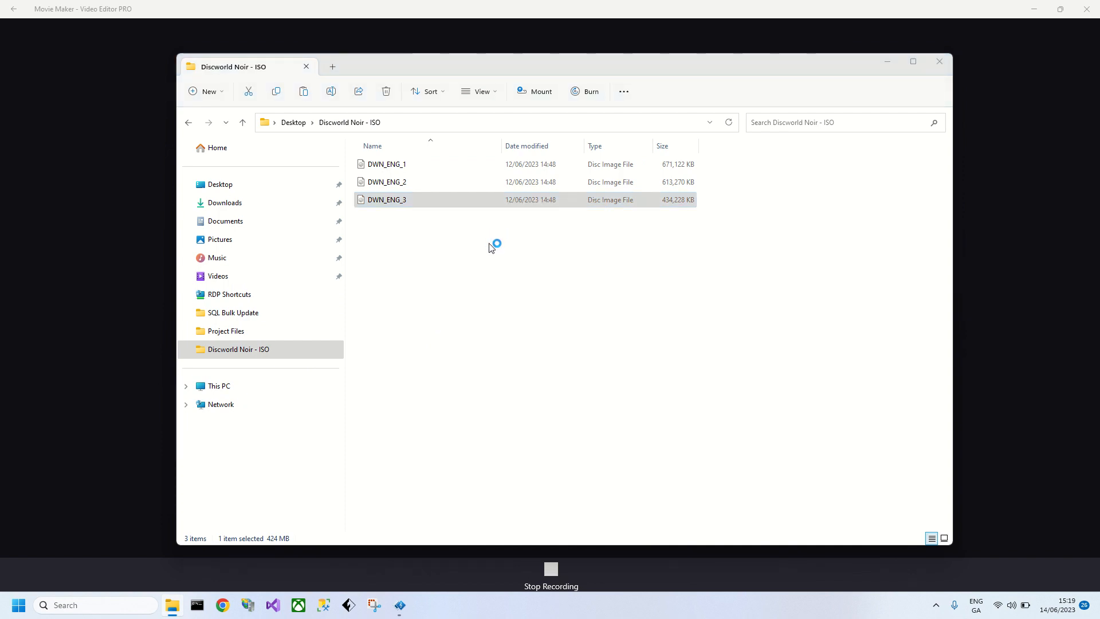
pyautogui.doubleClick(386, 199)
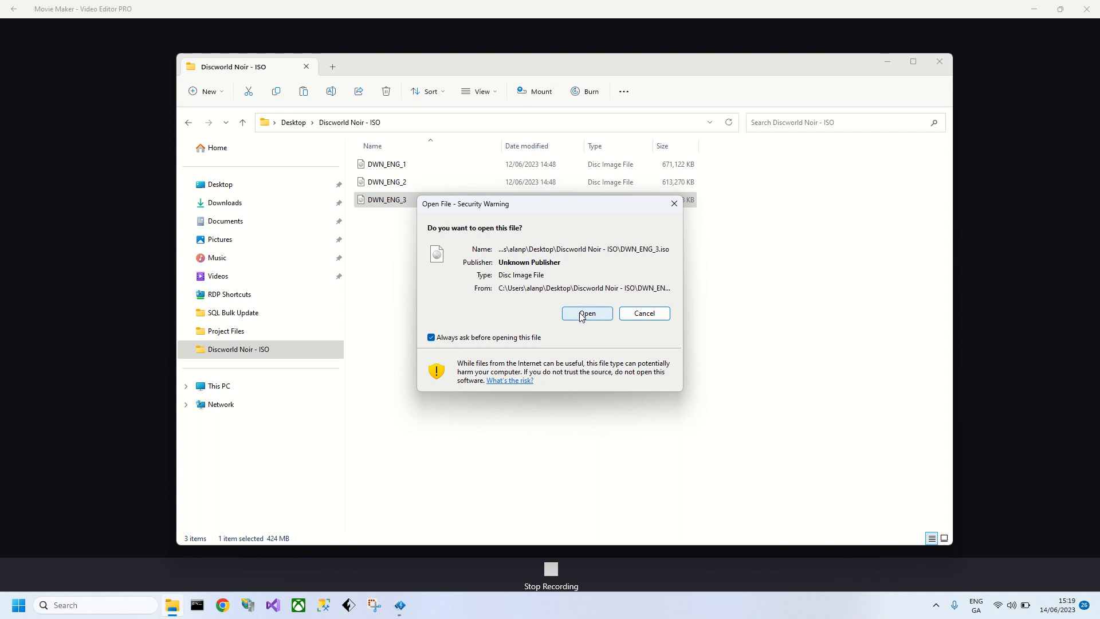
pyautogui.click(587, 313)
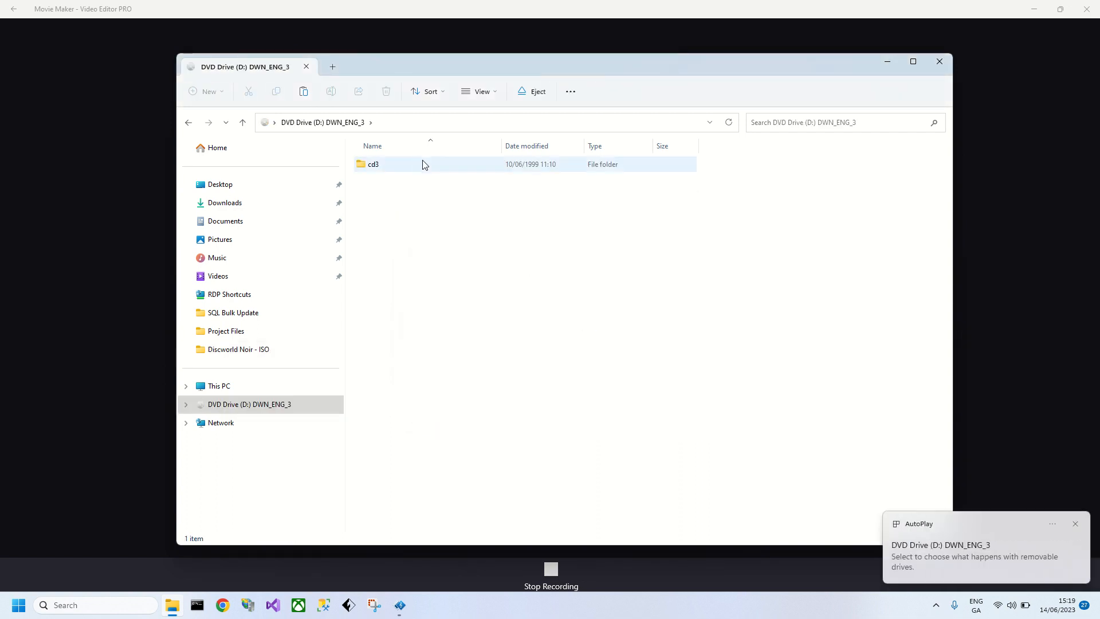
pyautogui.doubleClick(372, 164)
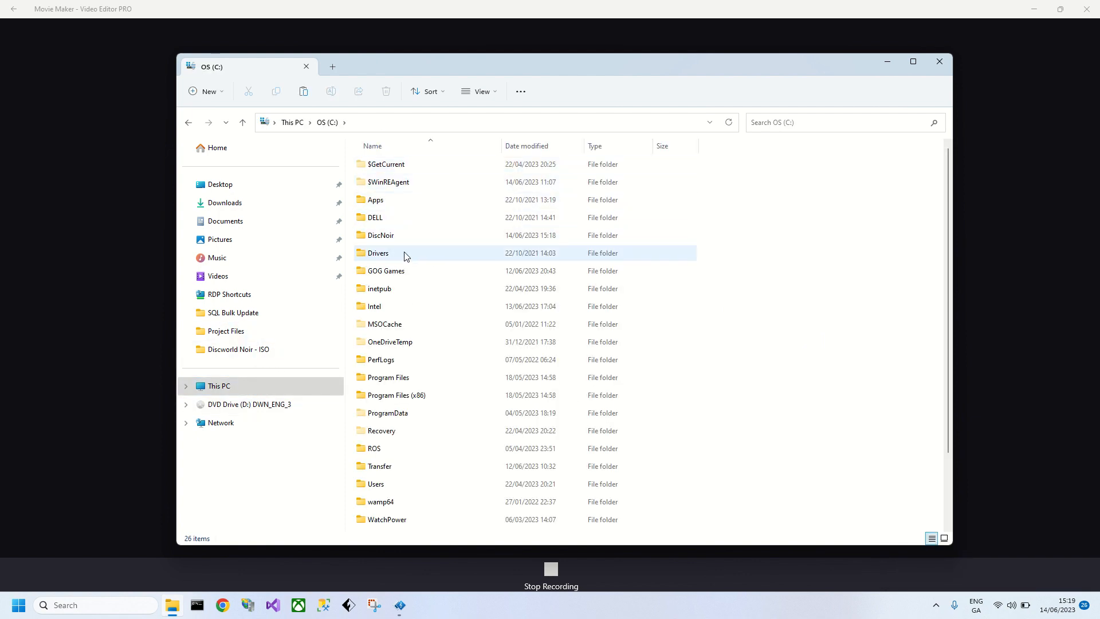
# Step: Paste the eight third-disc files into C:\DiscNoir\cd3 and return to the DiscNoir folder
pyautogui.doubleClick(381, 235)
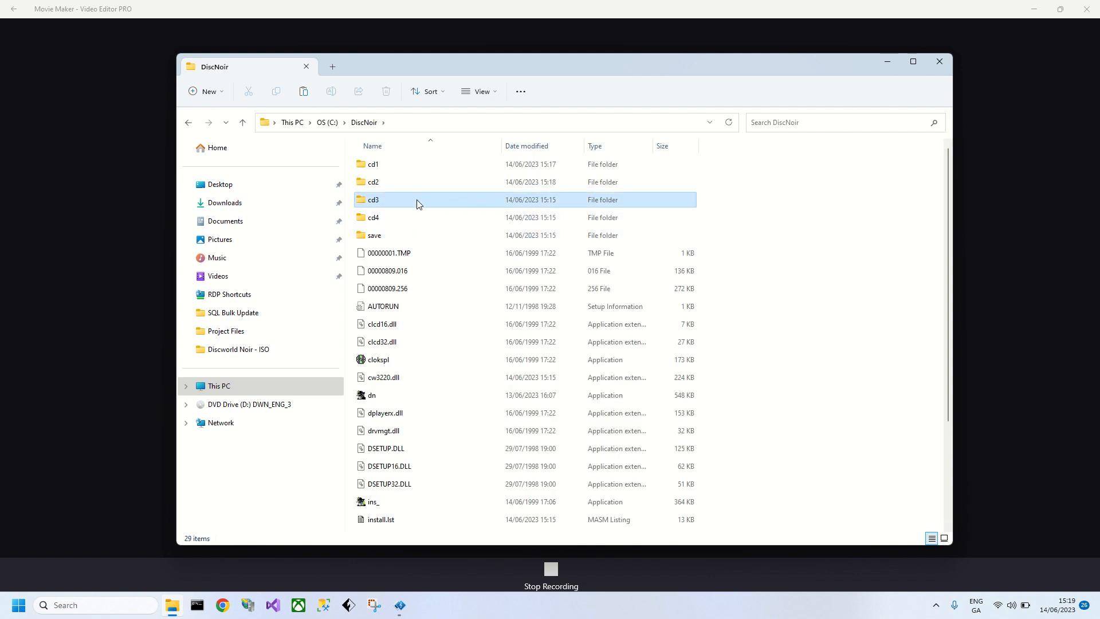
pyautogui.doubleClick(372, 200)
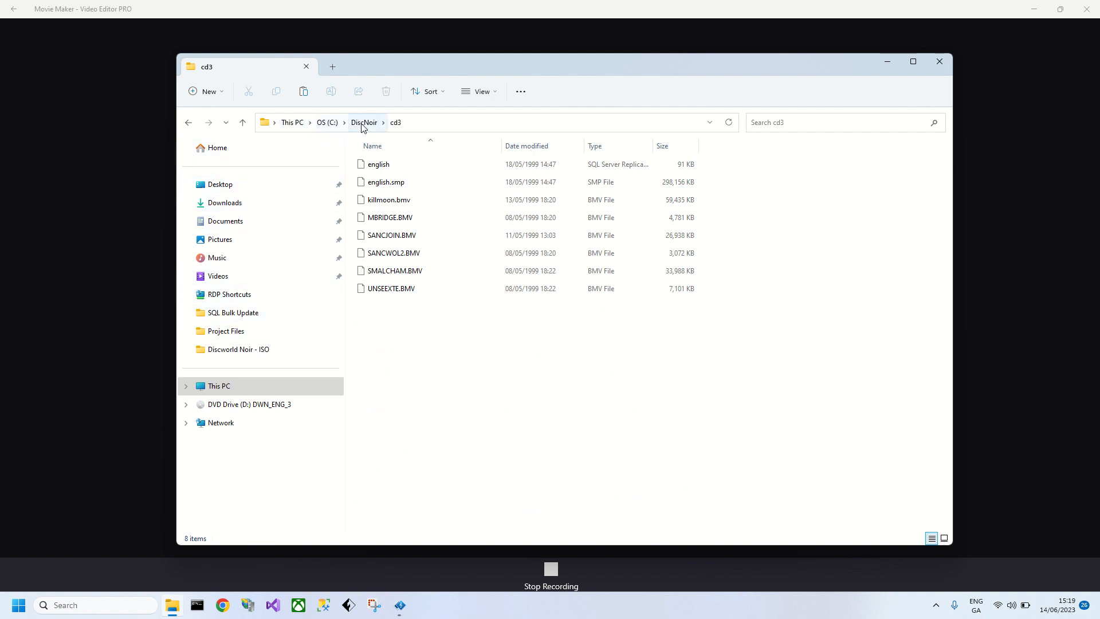
pyautogui.click(365, 122)
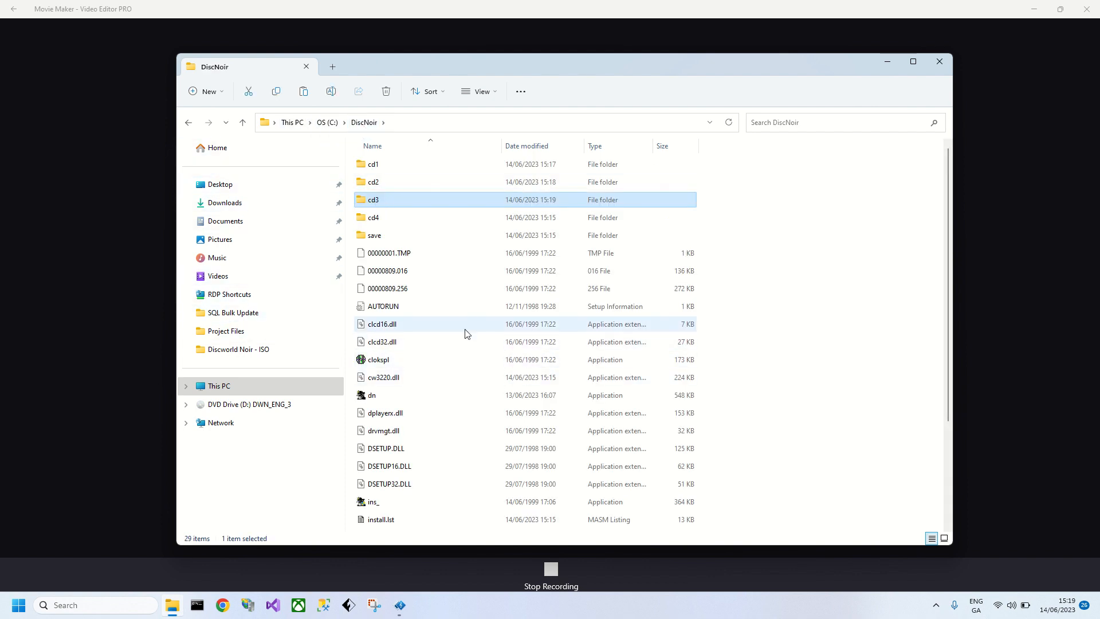
pyautogui.scroll(-3)
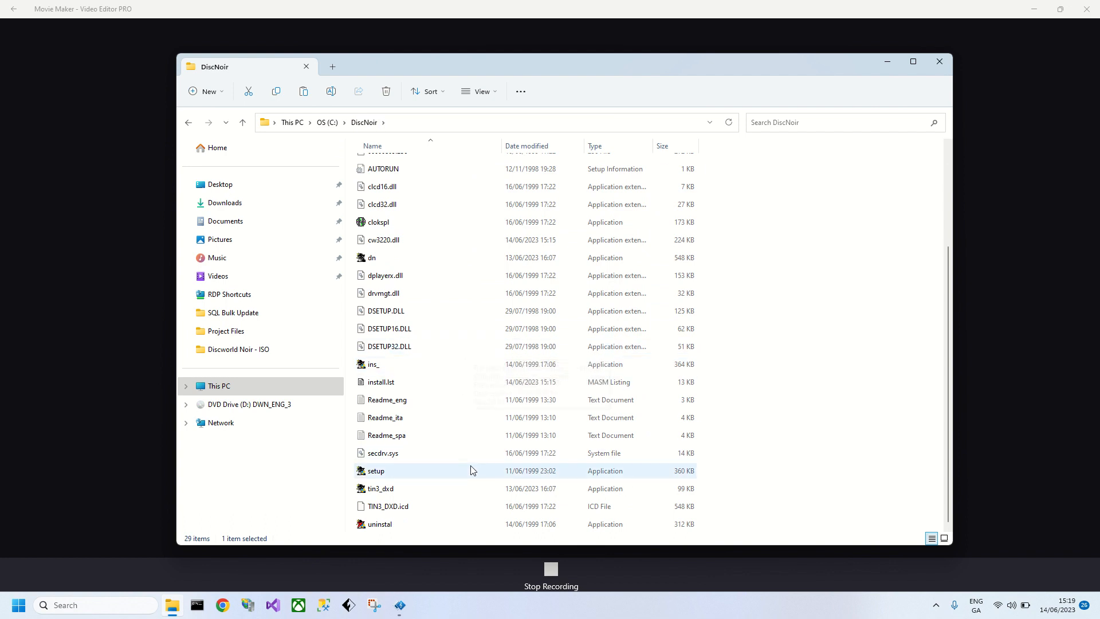
pyautogui.moveTo(453, 488)
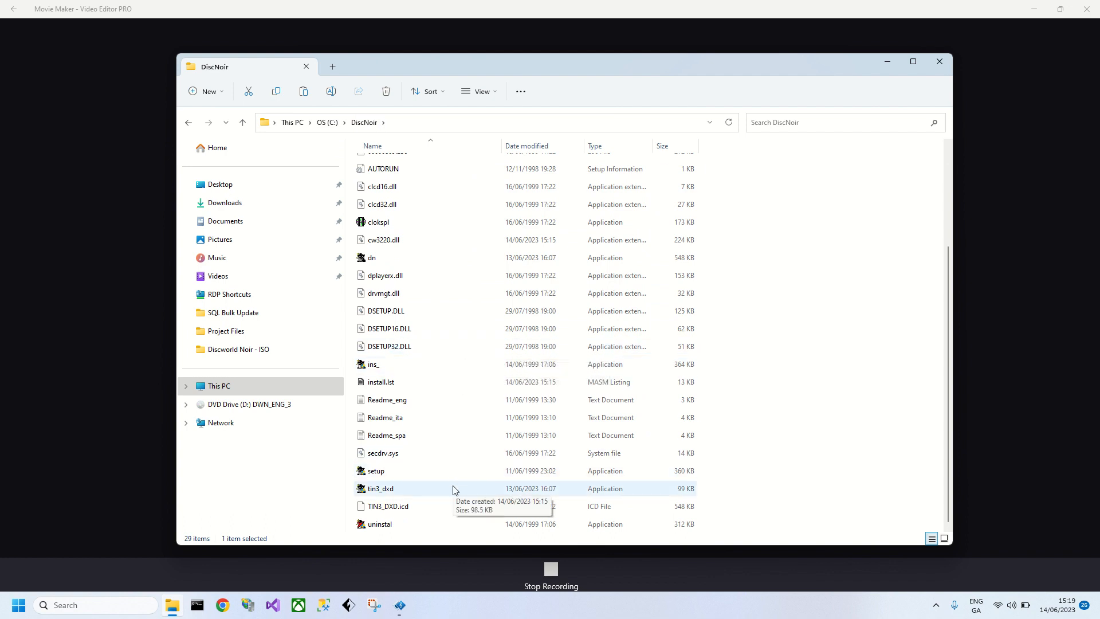
# Step: Run the tin3_dxd fix past the SmartScreen warning, then launch dn
pyautogui.doubleClick(380, 489)
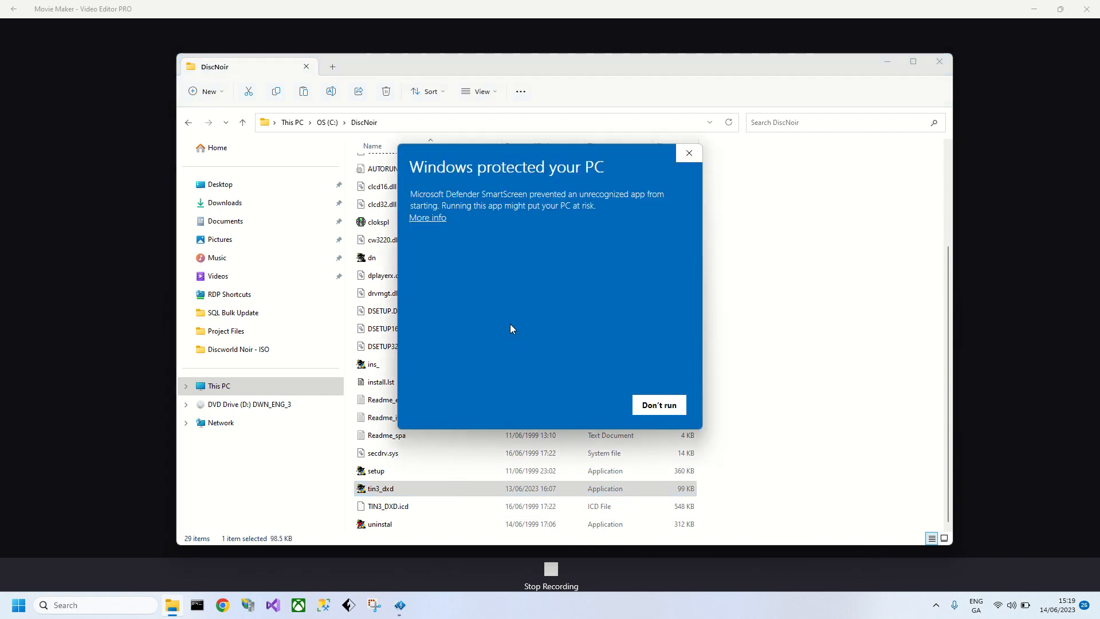
pyautogui.click(657, 405)
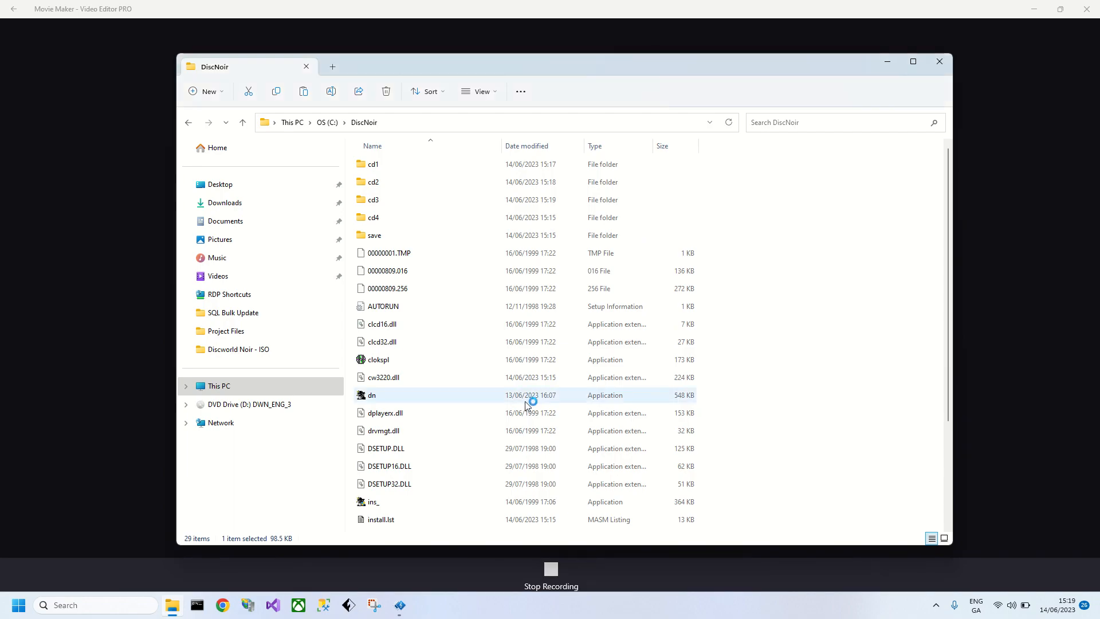
pyautogui.doubleClick(372, 394)
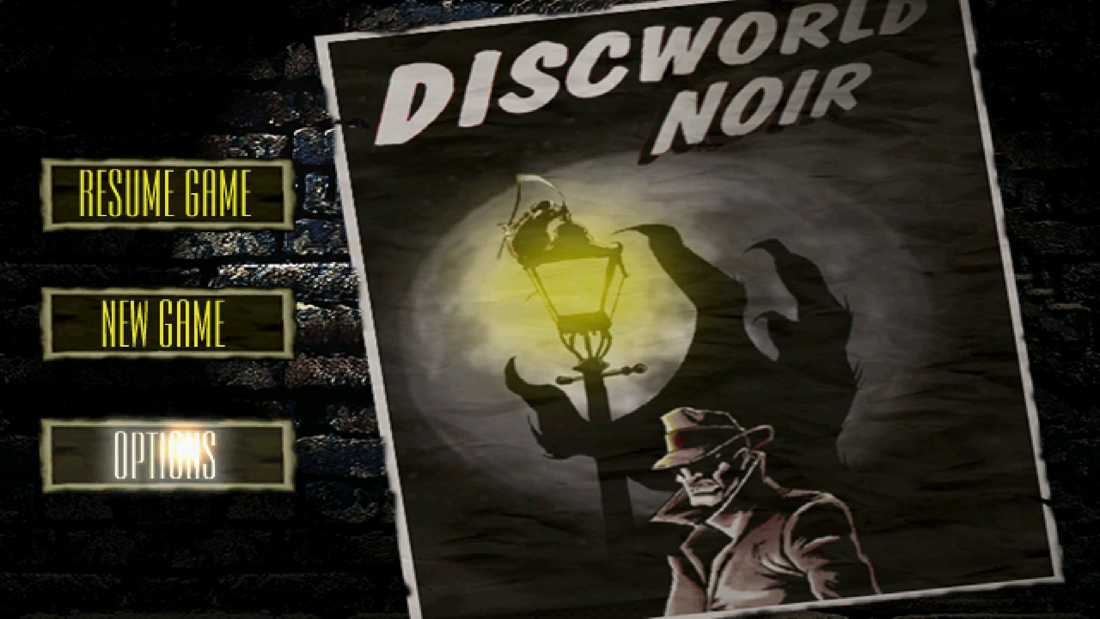
# Step: Close Discworld Noir from its title menu, back to the DiscNoir folder
pyautogui.click(167, 456)
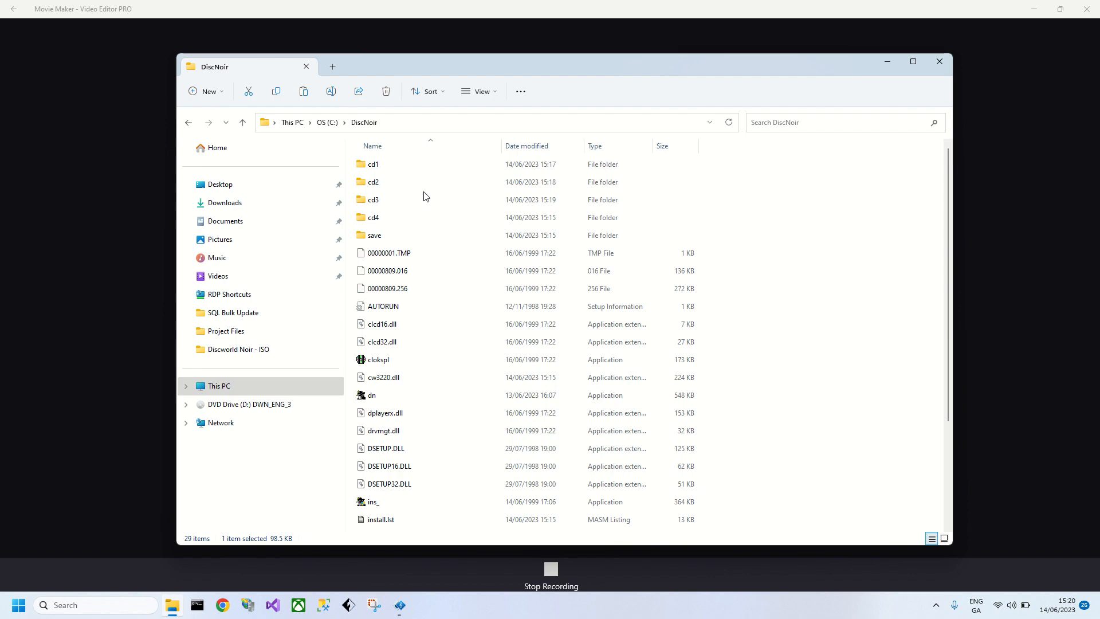
pyautogui.moveTo(551, 568)
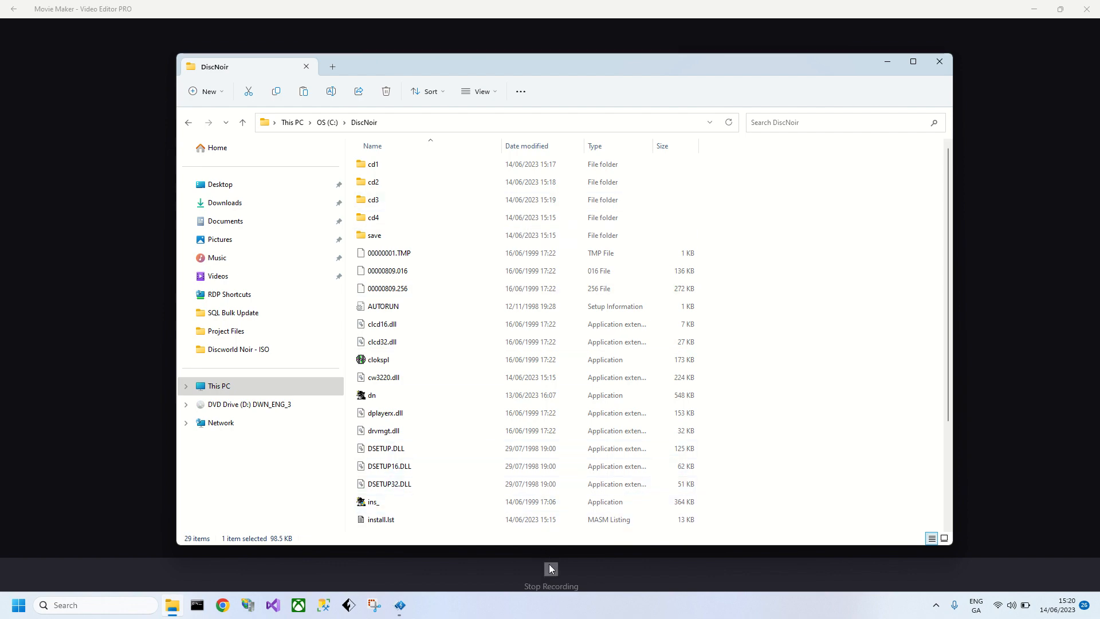